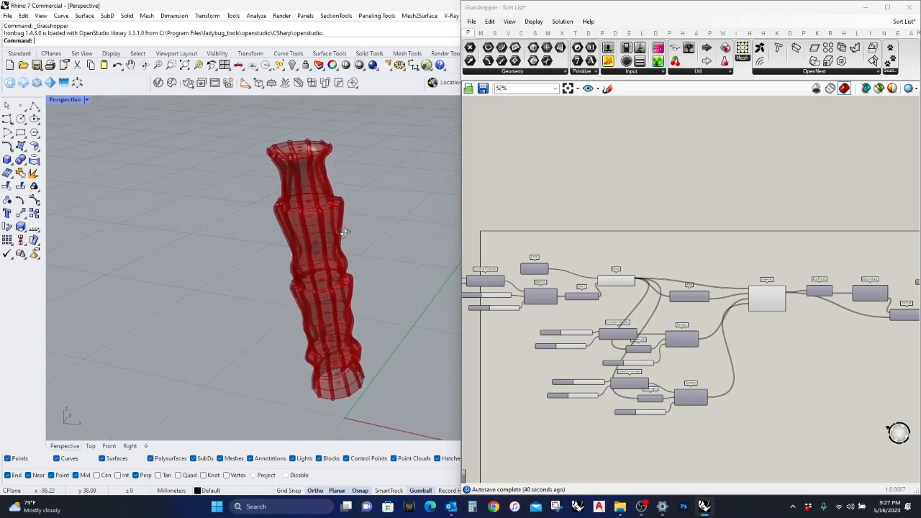
mouse_move(712, 329)
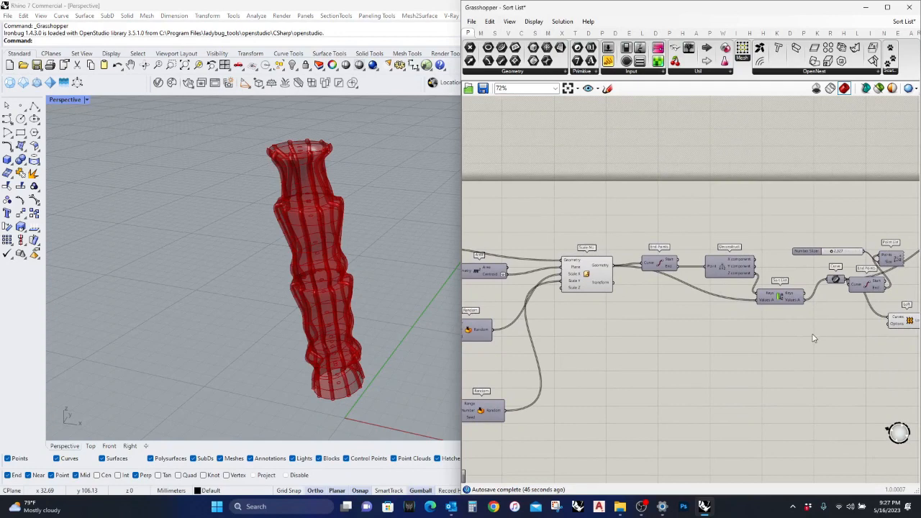
mouse_move(790, 341)
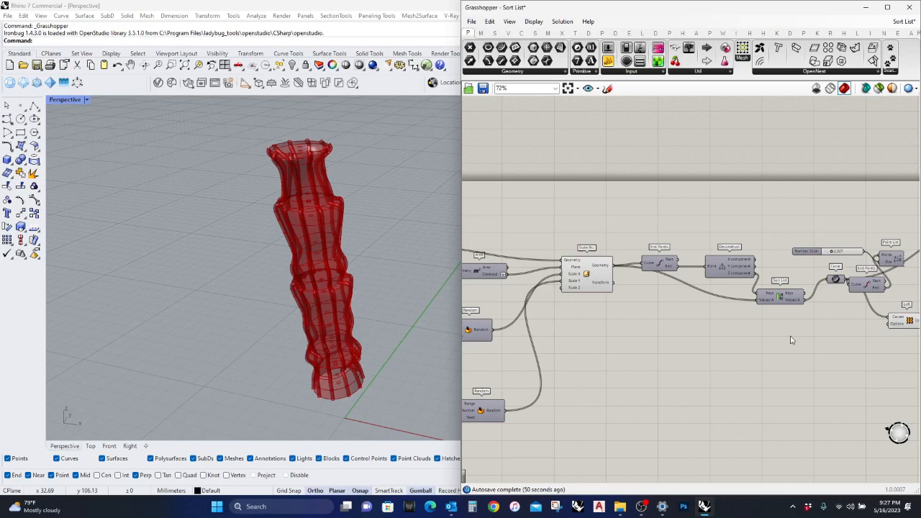
mouse_move(780, 363)
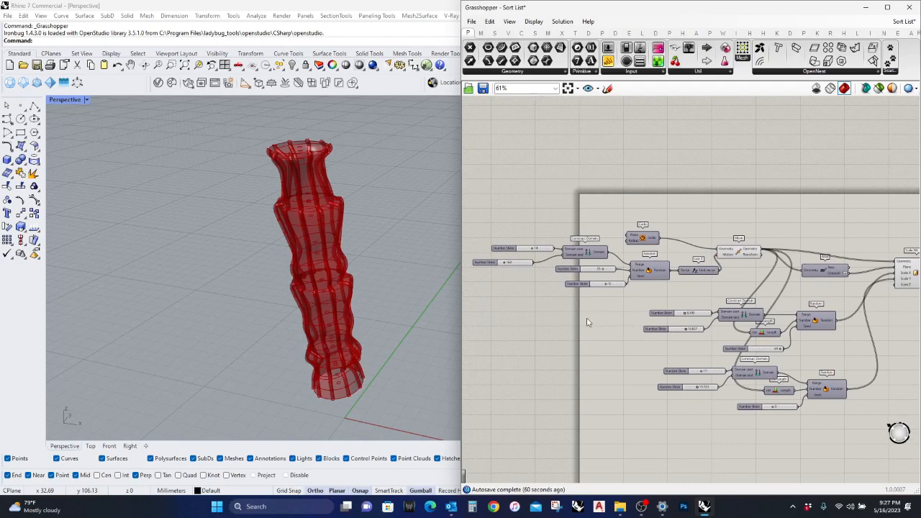
mouse_move(599, 331)
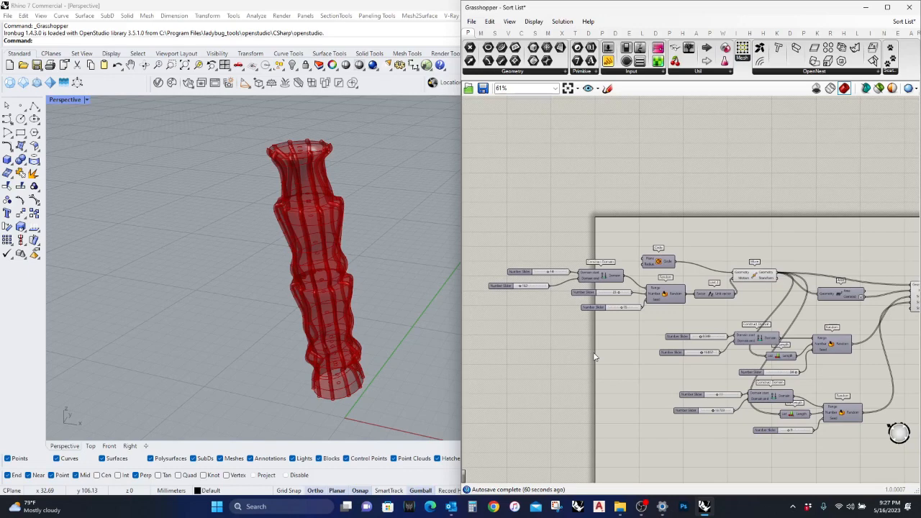
mouse_move(615, 336)
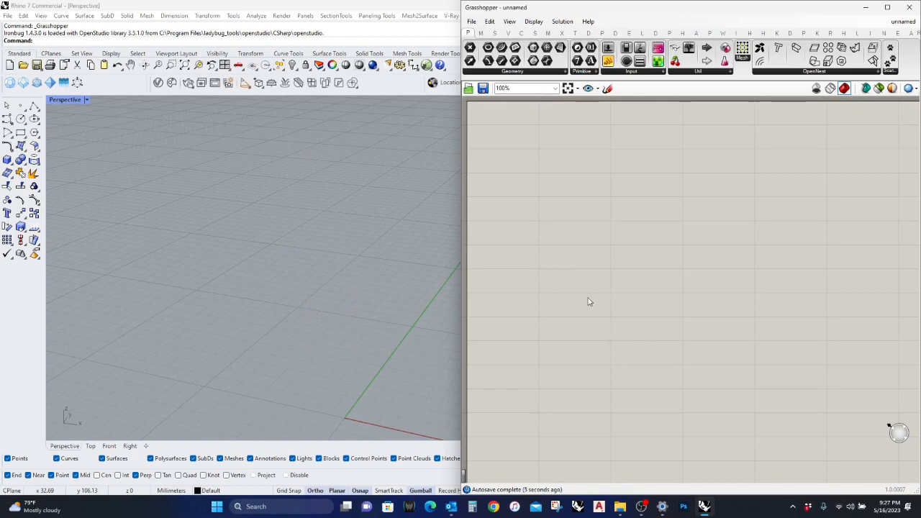
mouse_move(576, 283)
text(circle)
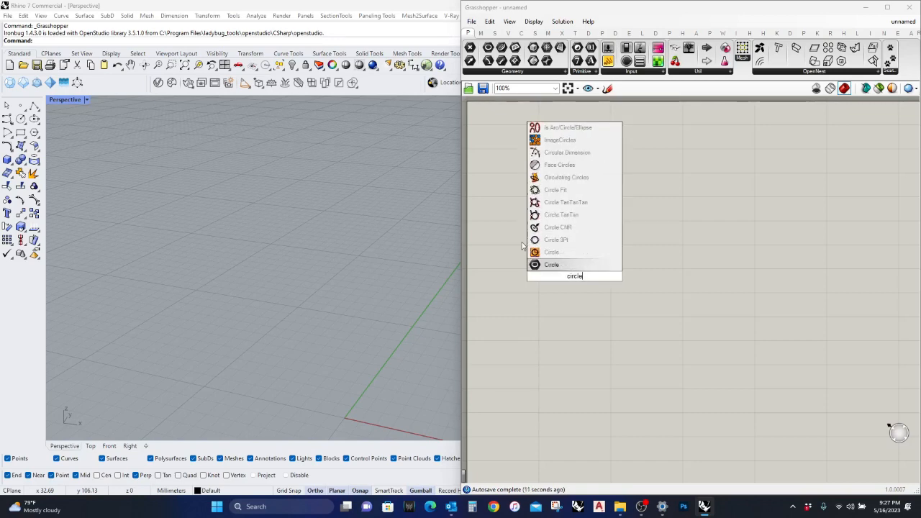
Step: Place a Circle component and a Number Slider with its maximum set to 120
click(551, 265)
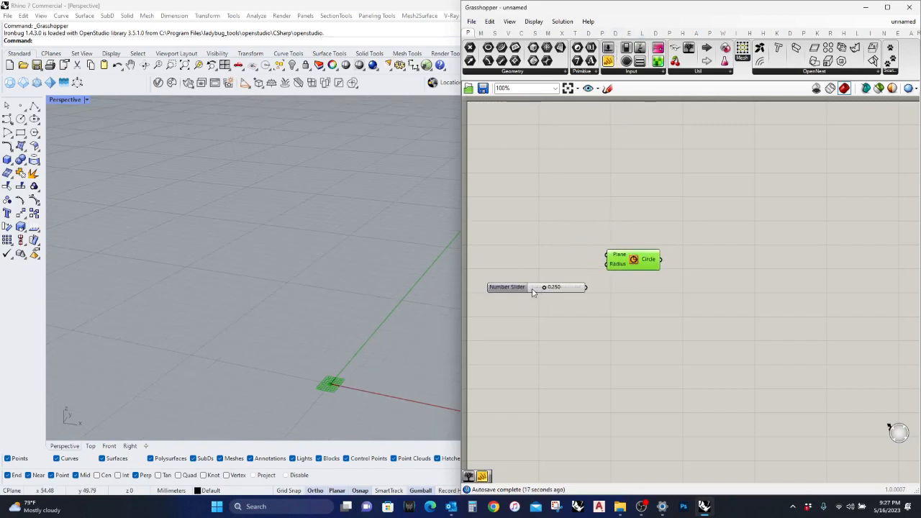
double_click(506, 287)
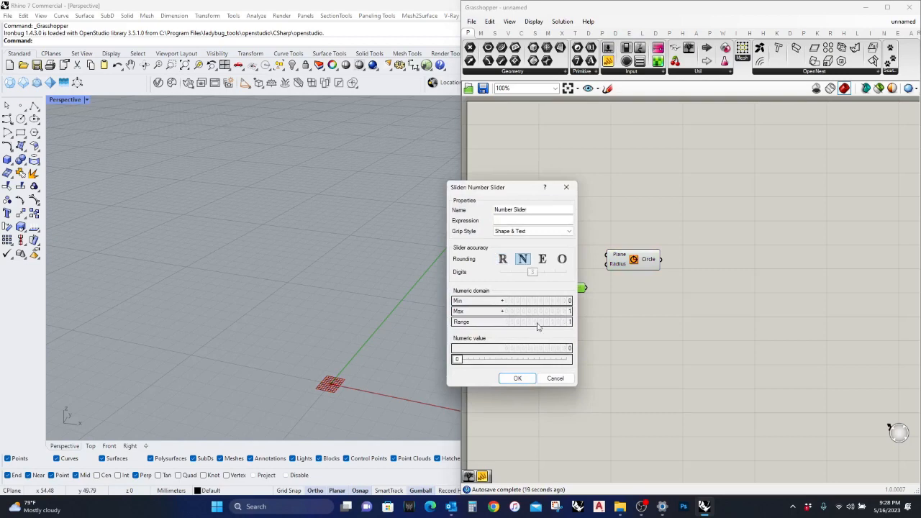
click(537, 310)
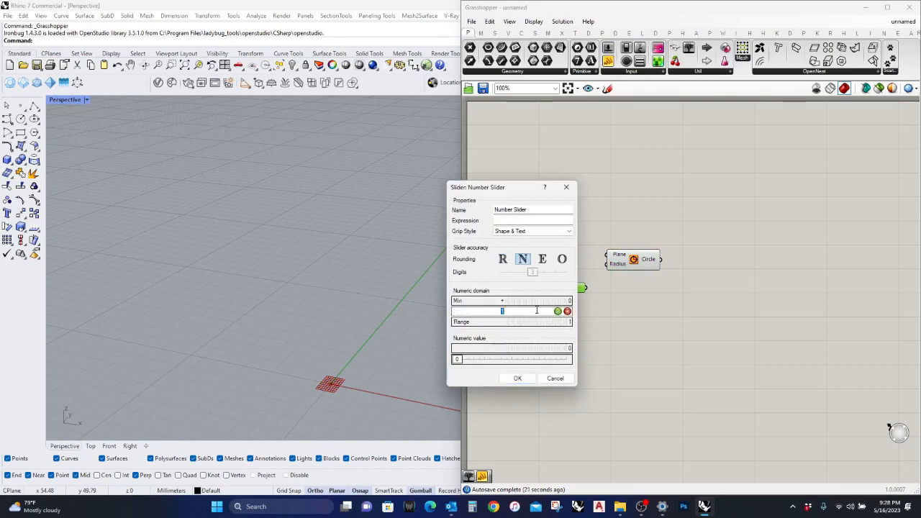
text(120)
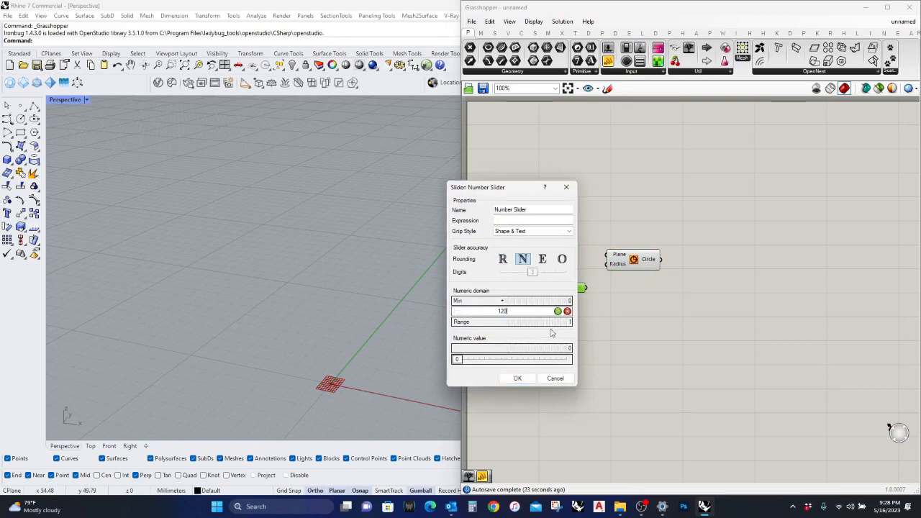
click(518, 378)
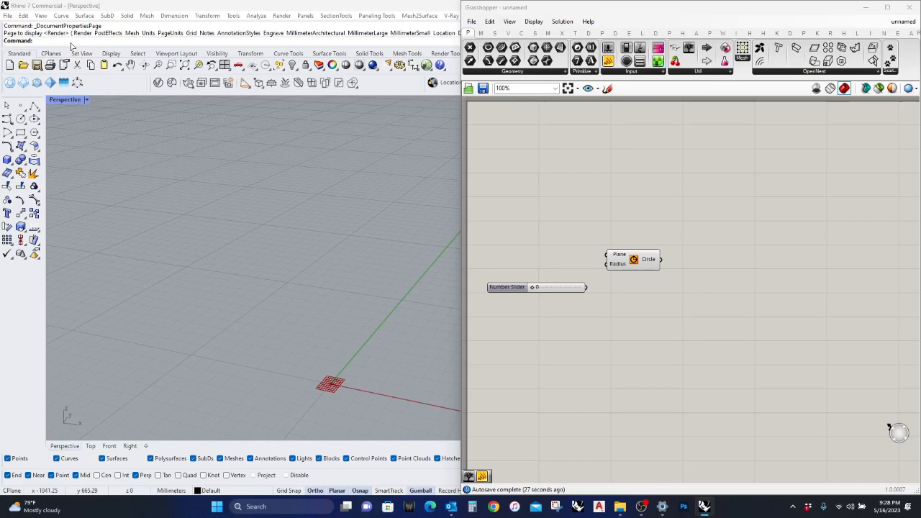
Step: Set Rhino's model units to Feet in Document Properties
click(338, 145)
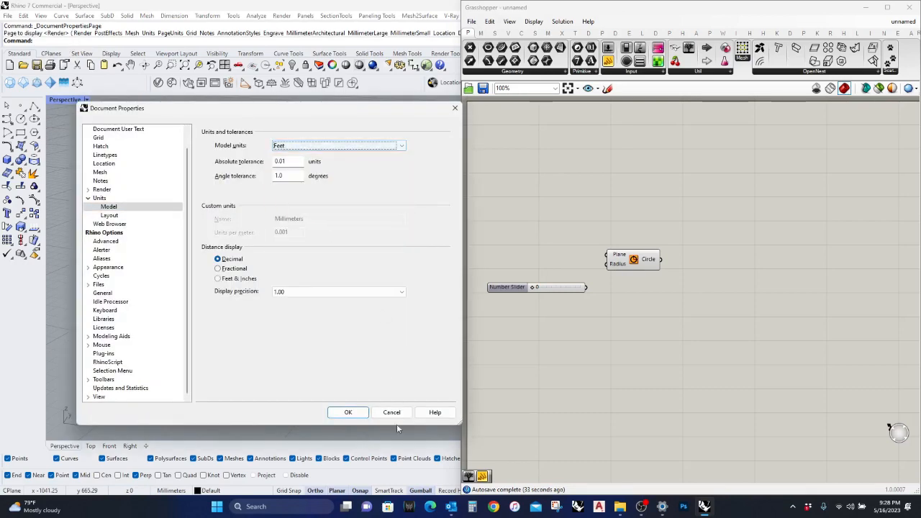
click(347, 412)
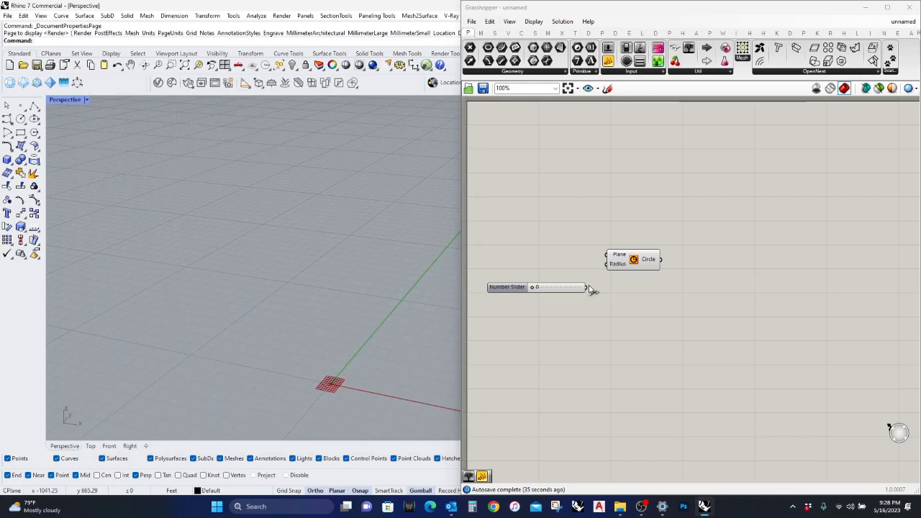
Step: Wire the slider into the Circle radius at 89 and add a Move component
drag(585, 287, 607, 264)
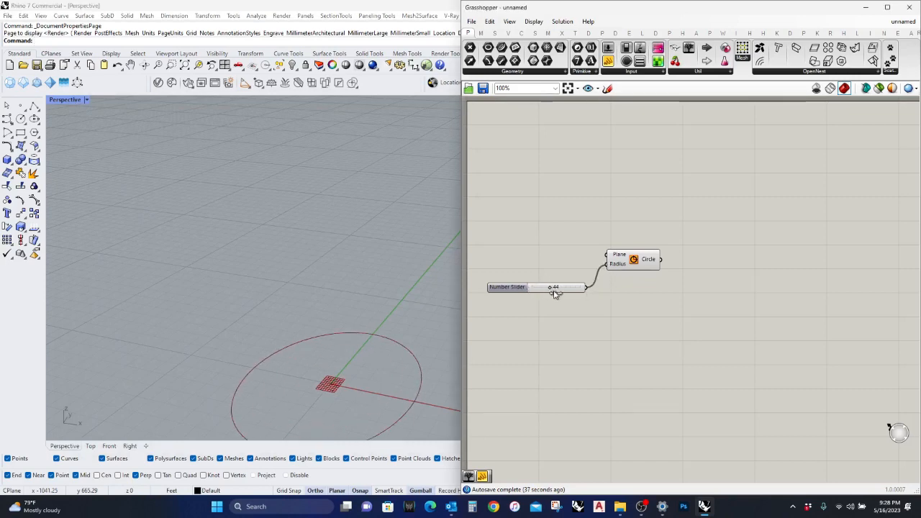
drag(554, 286, 569, 286)
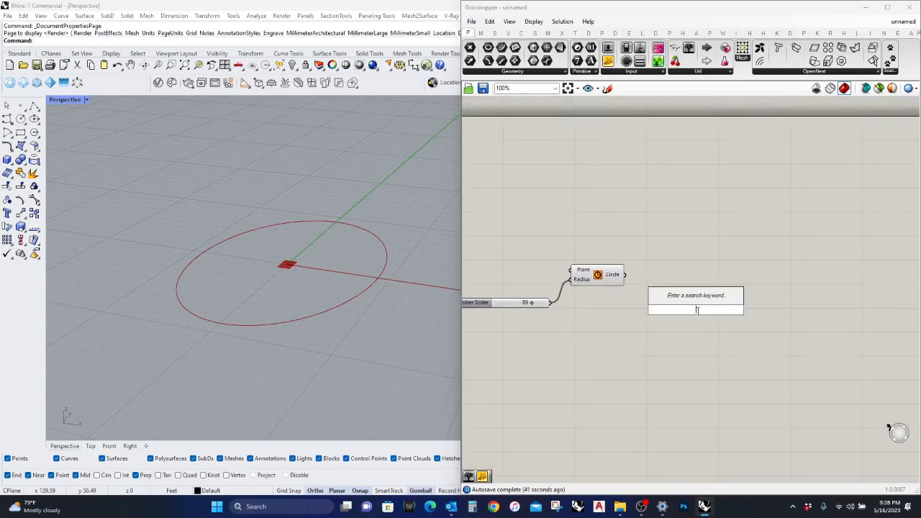
text(move)
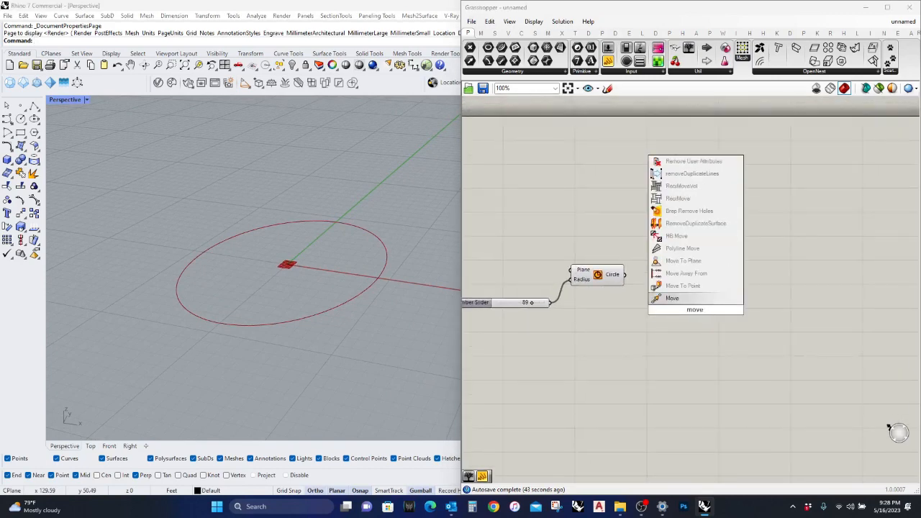
click(671, 298)
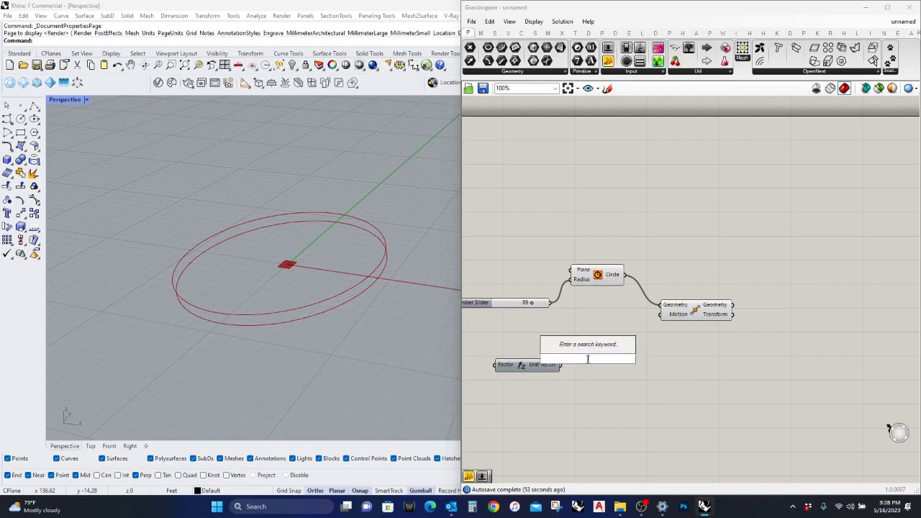
Step: Add a Random component with a 25-count slider feeding the Unit Z vector factor
text(randpm)
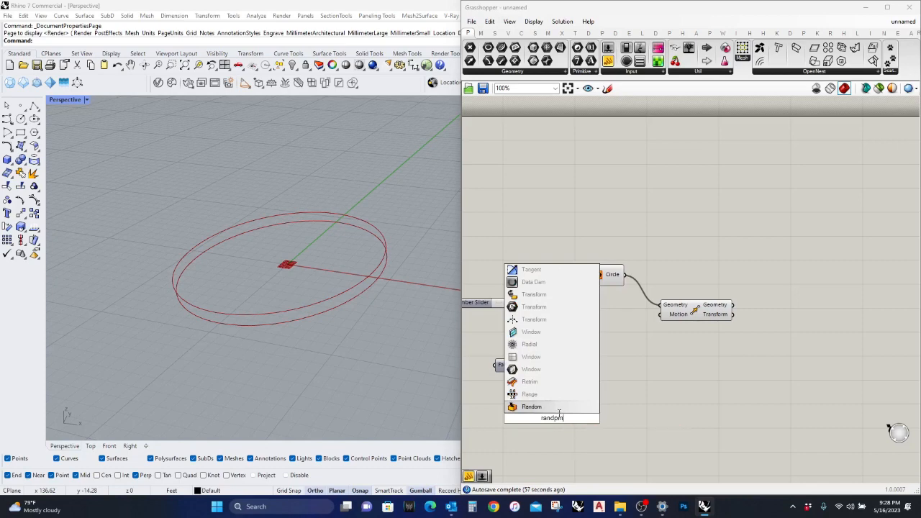
text(random)
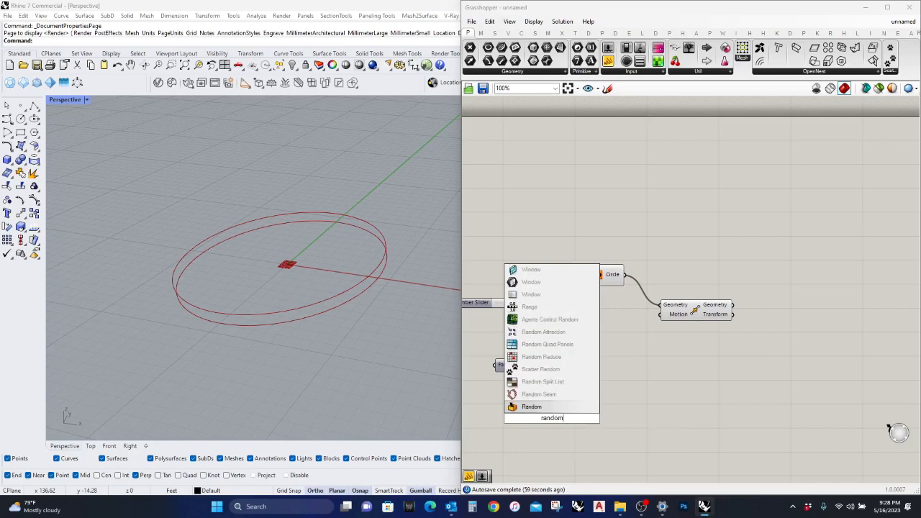
click(531, 406)
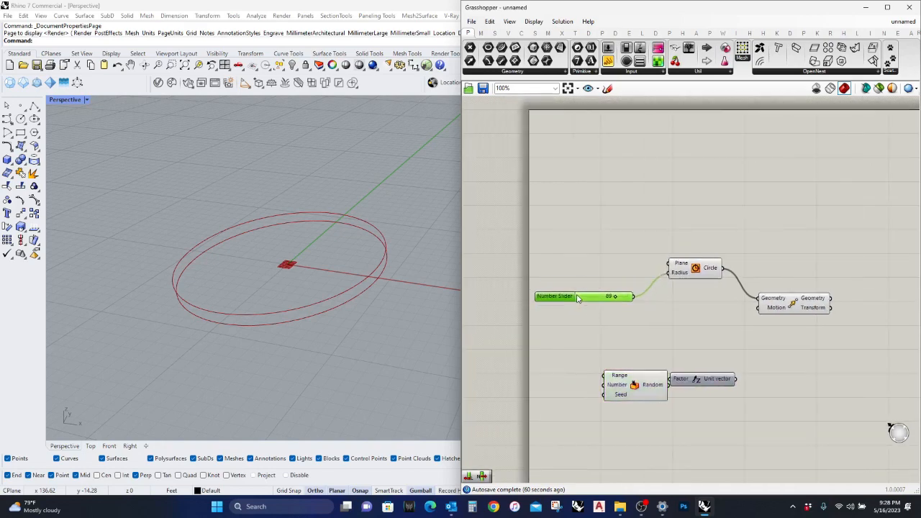
double_click(582, 295)
text(25)
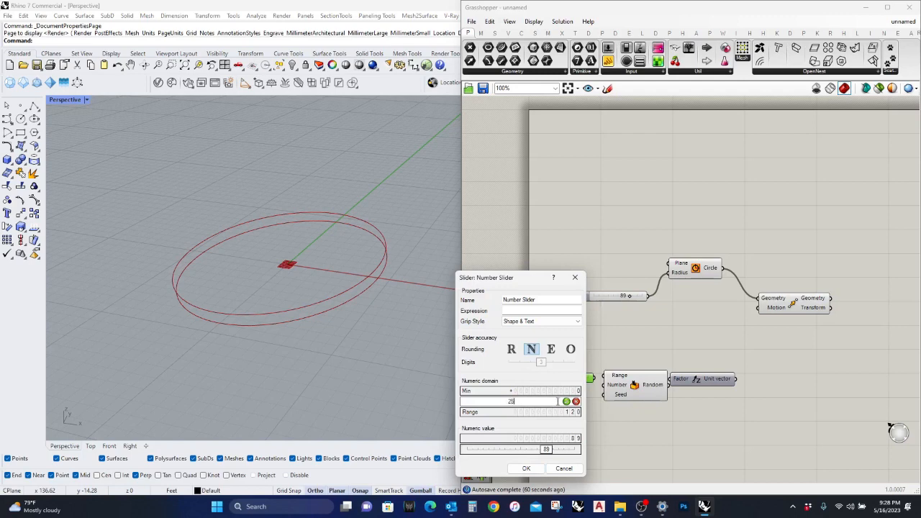
click(526, 469)
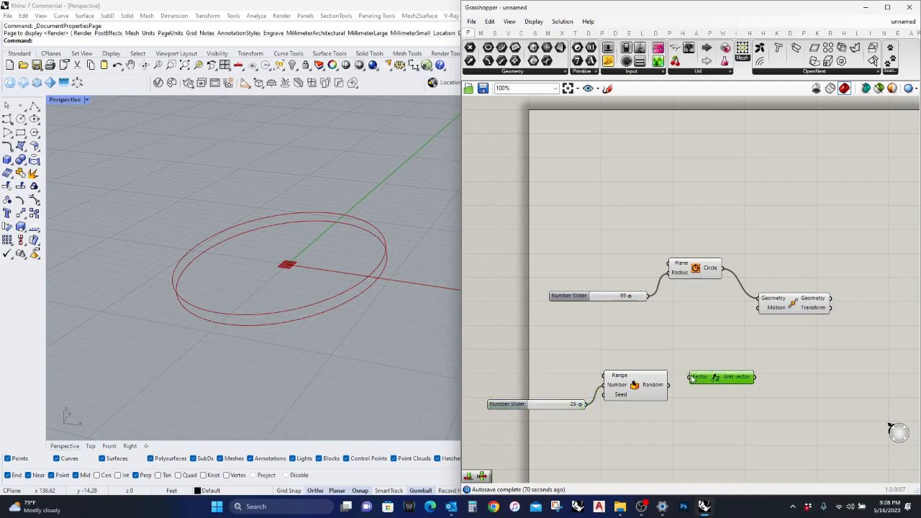
drag(755, 377, 760, 307)
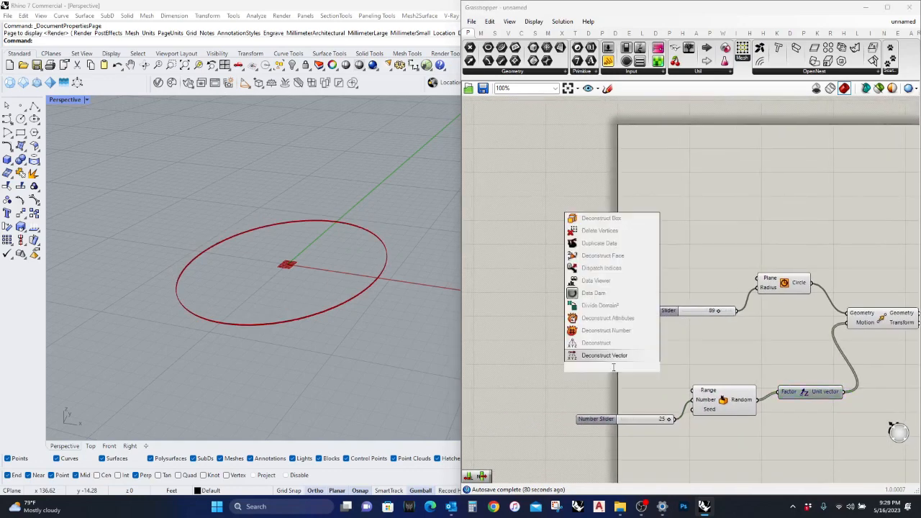
Step: Construct a random height domain running from 9 to 120
text(domain)
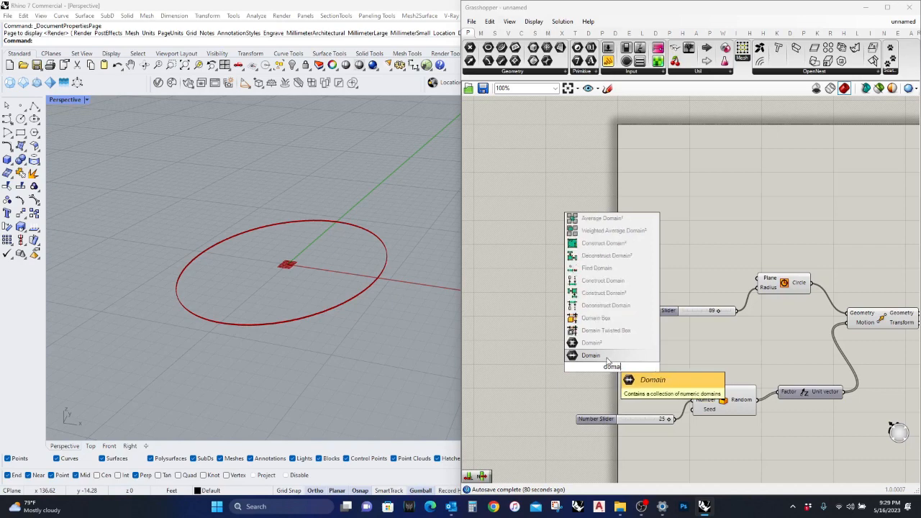
text(constru)
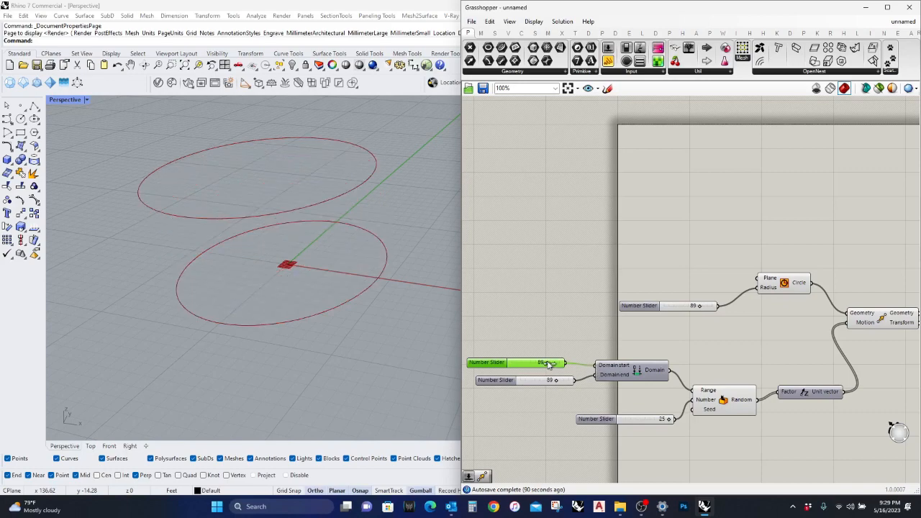
drag(543, 362, 515, 361)
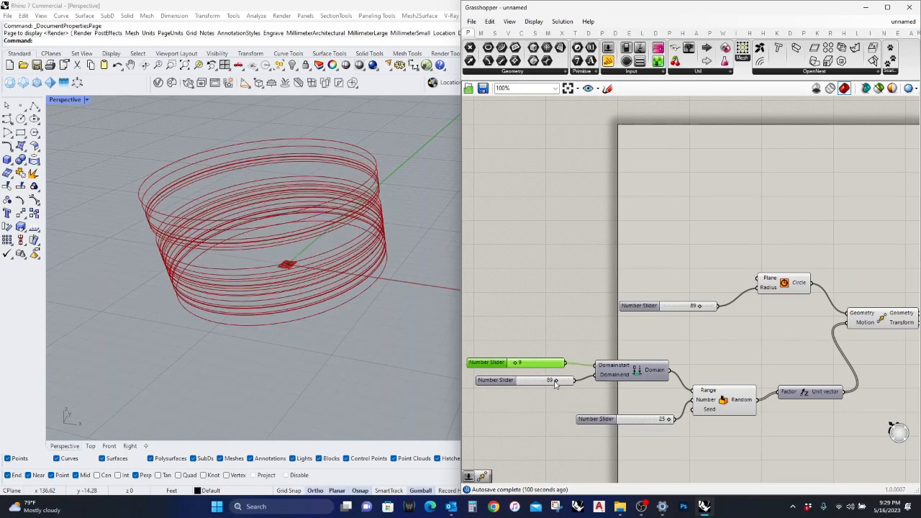
drag(554, 380, 568, 379)
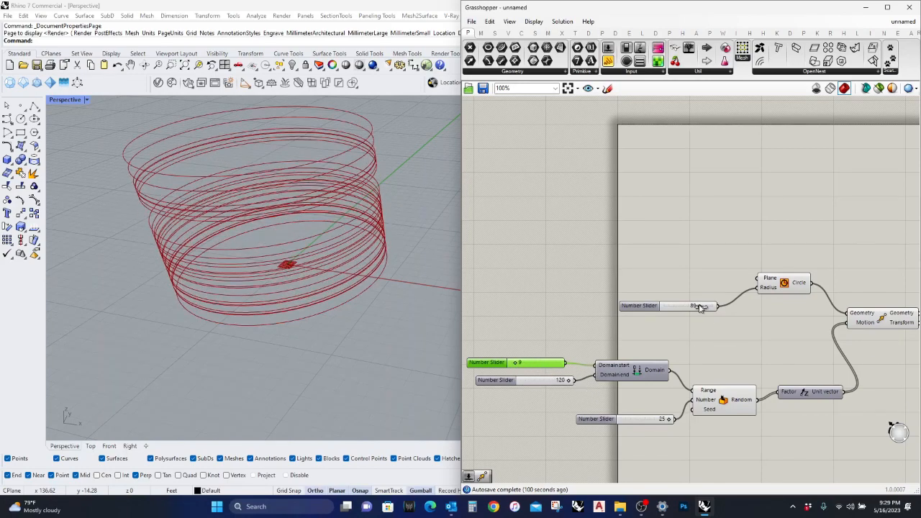
Step: Shrink the circle radius to 16, seed Random, use 11 circles, raise the domain end to 137
drag(702, 306, 673, 306)
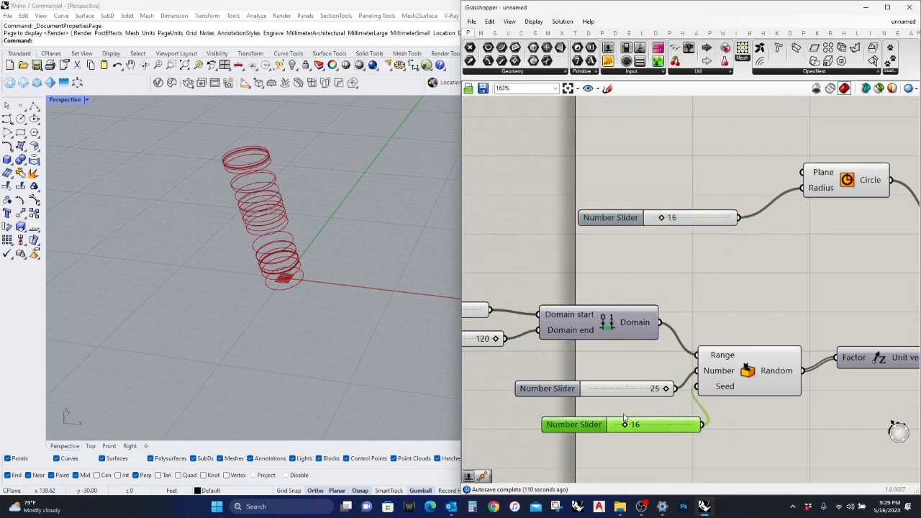
drag(624, 425, 651, 425)
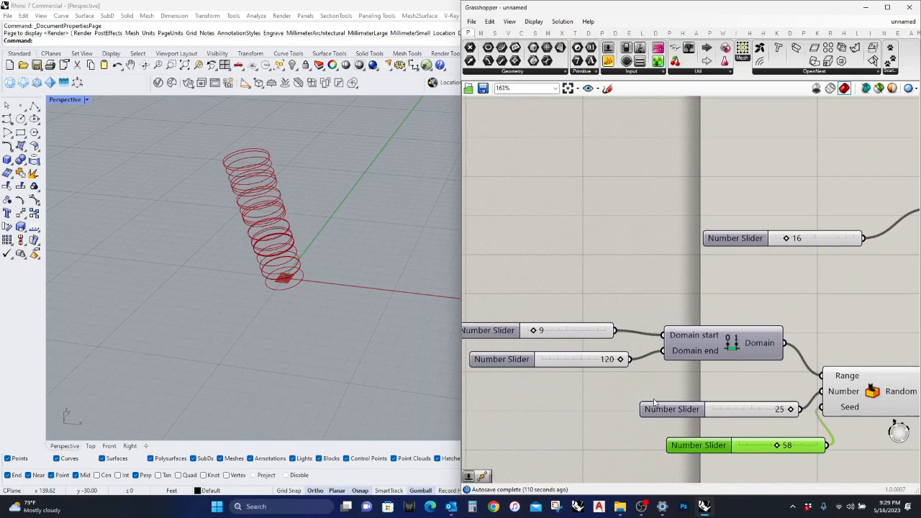
scroll(up, 3)
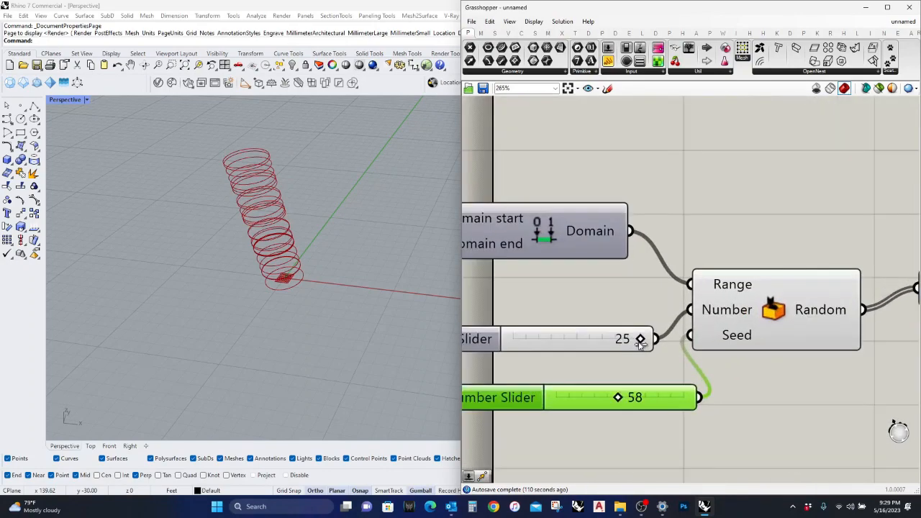
drag(622, 338, 583, 338)
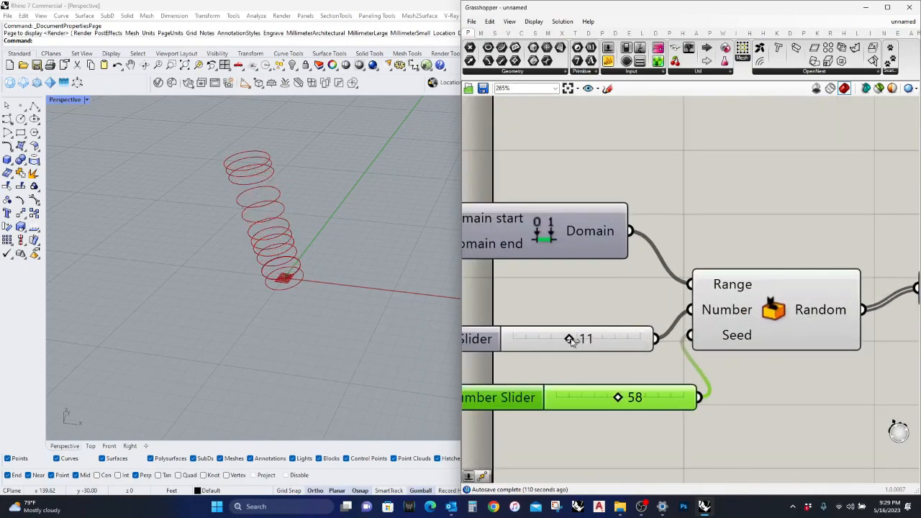
drag(569, 339, 580, 339)
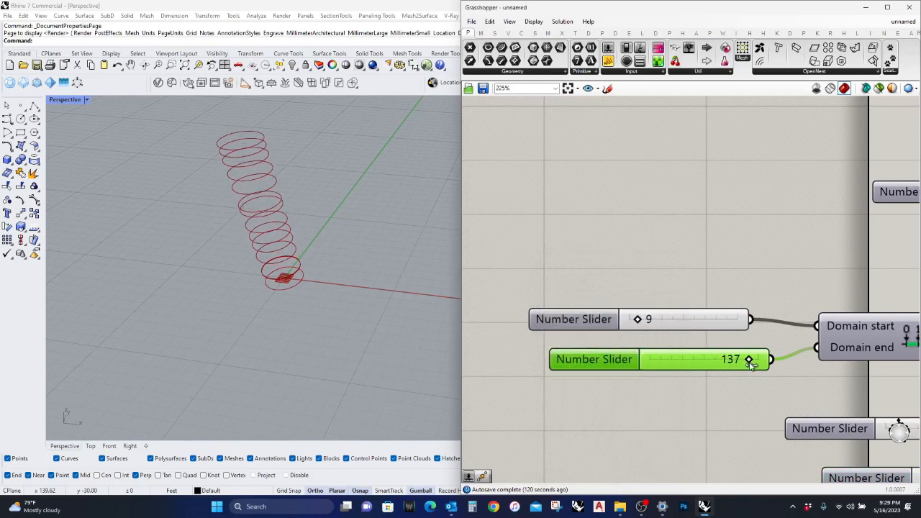
drag(749, 359, 759, 359)
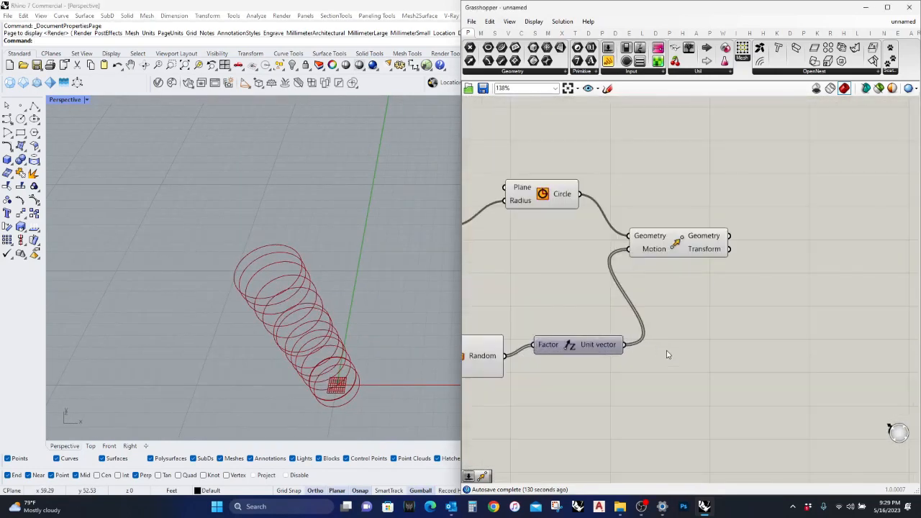
Step: Add Scale NU and an Area component to use the circle centroids as scale planes
scroll(down, 3)
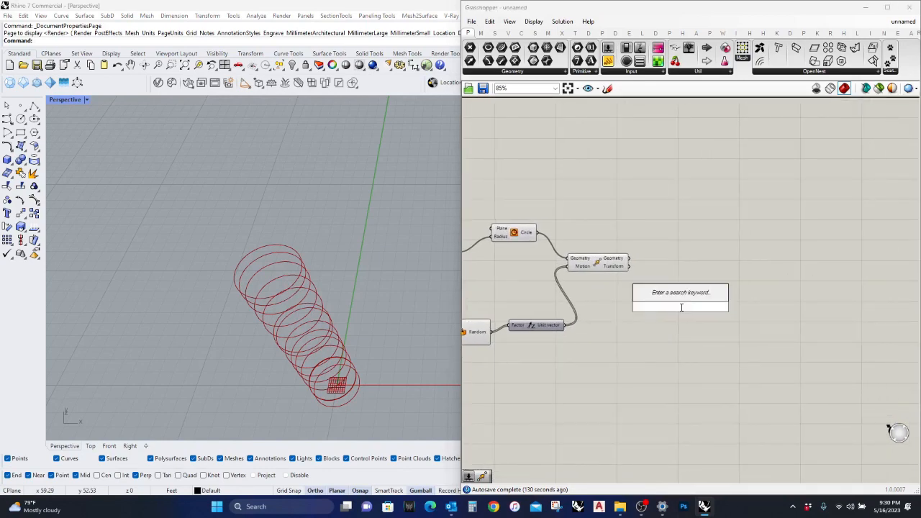
text(ma)
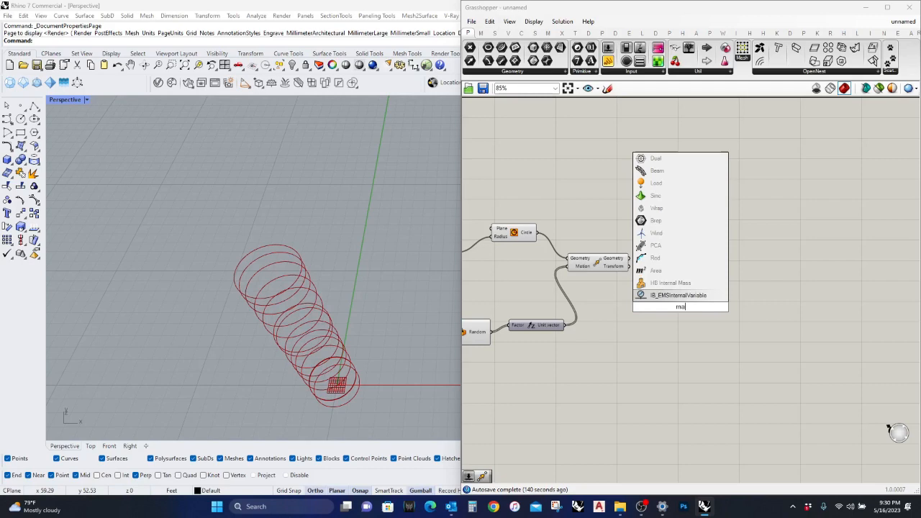
text(sca)
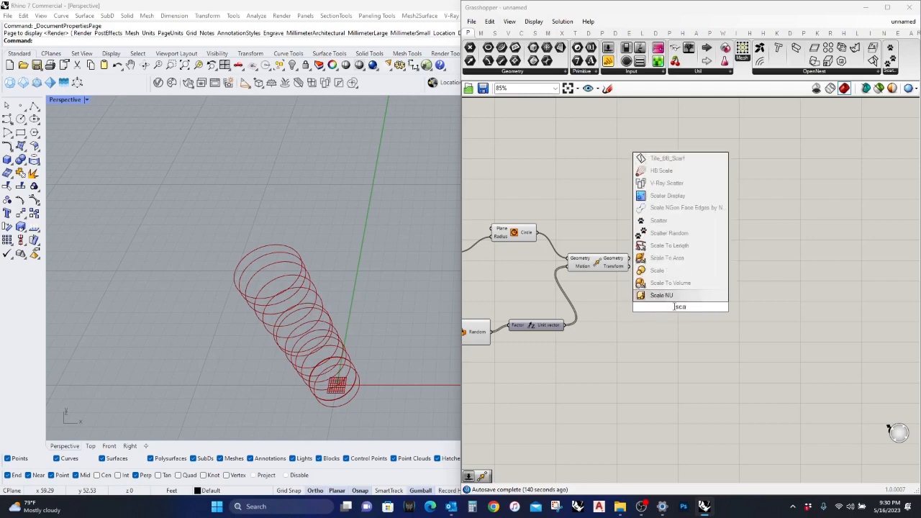
click(661, 295)
text(are)
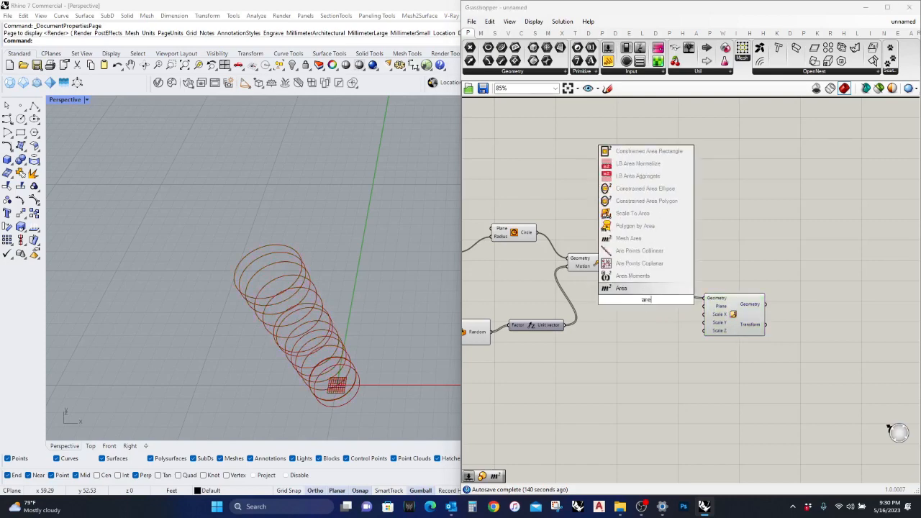
click(621, 288)
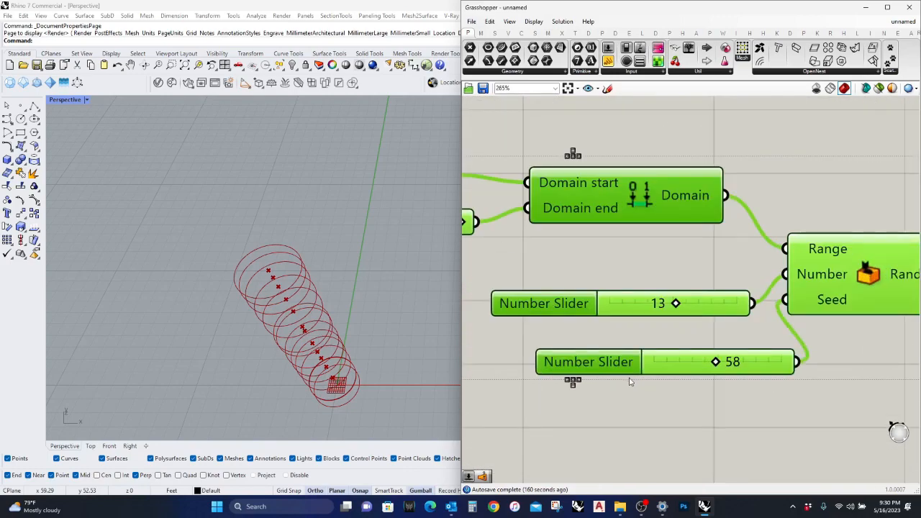
double_click(543, 302)
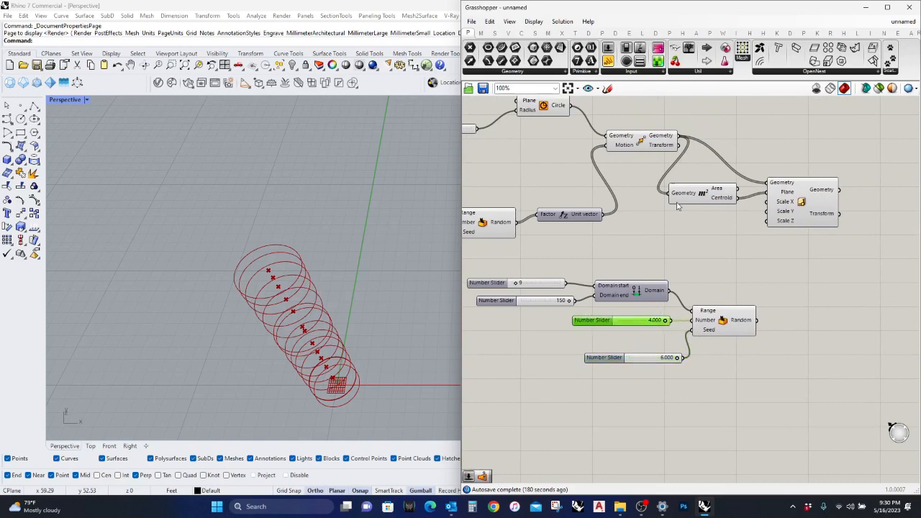
Step: Add List Length and a second Random with range sliders set to 6 and 12
text(list)
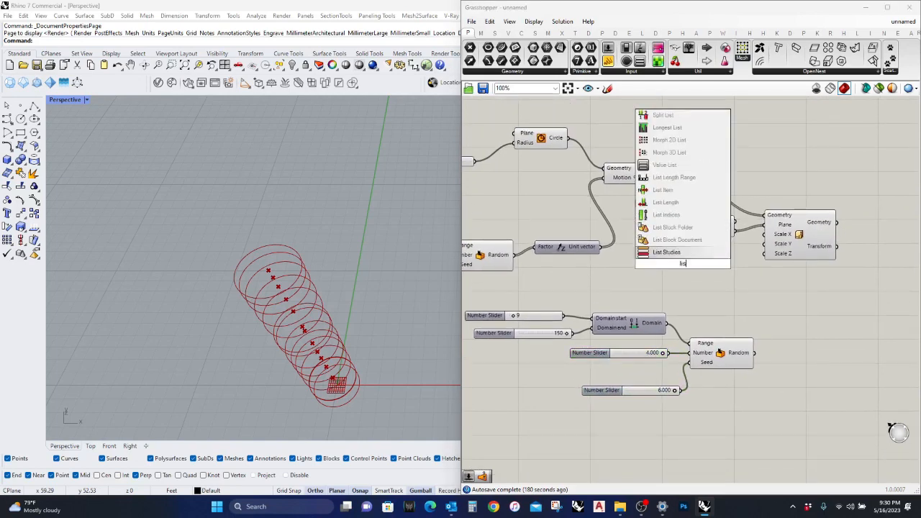
text(lengh)
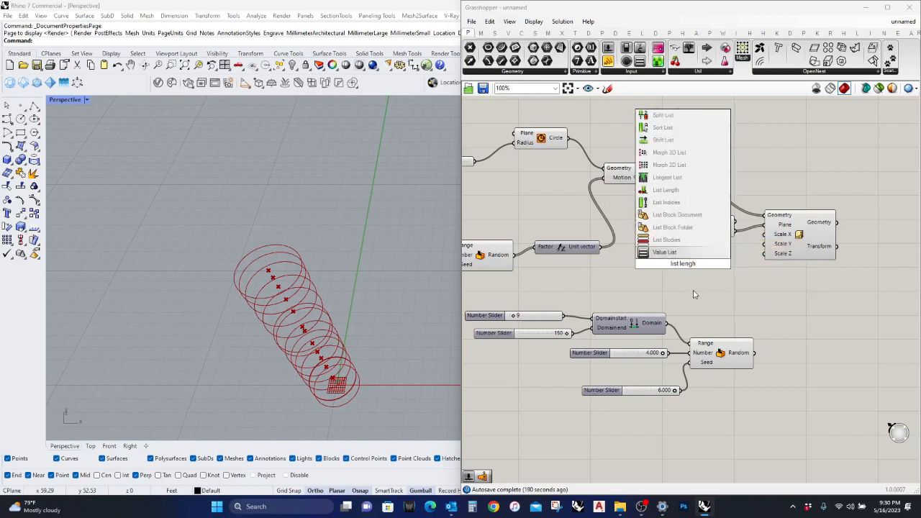
mouse_move(666, 189)
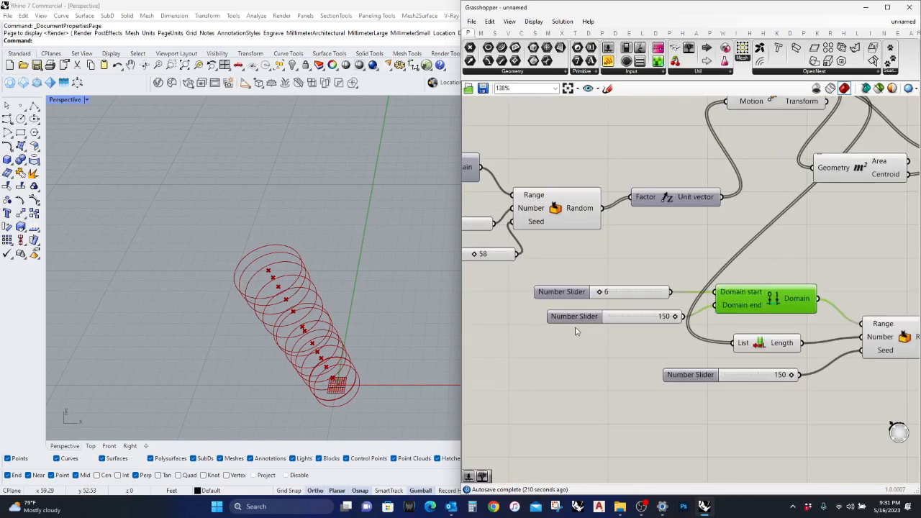
double_click(574, 316)
text(12)
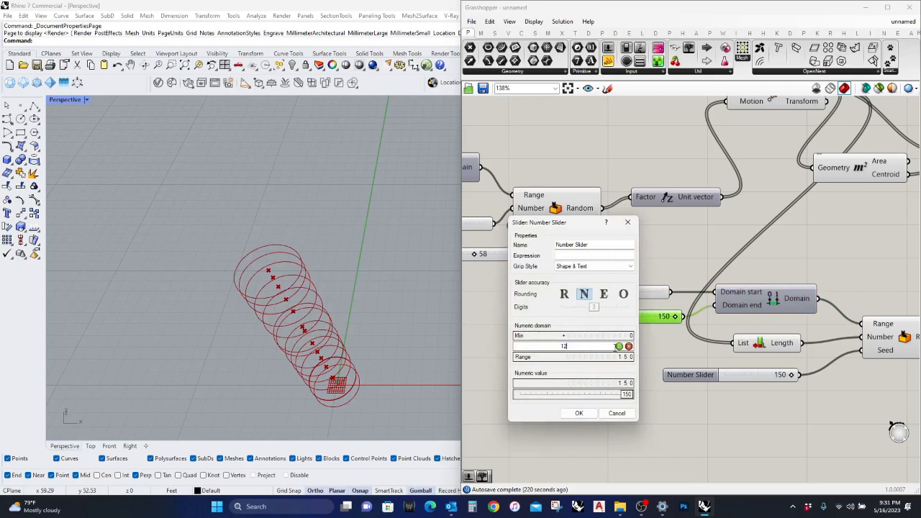
click(579, 413)
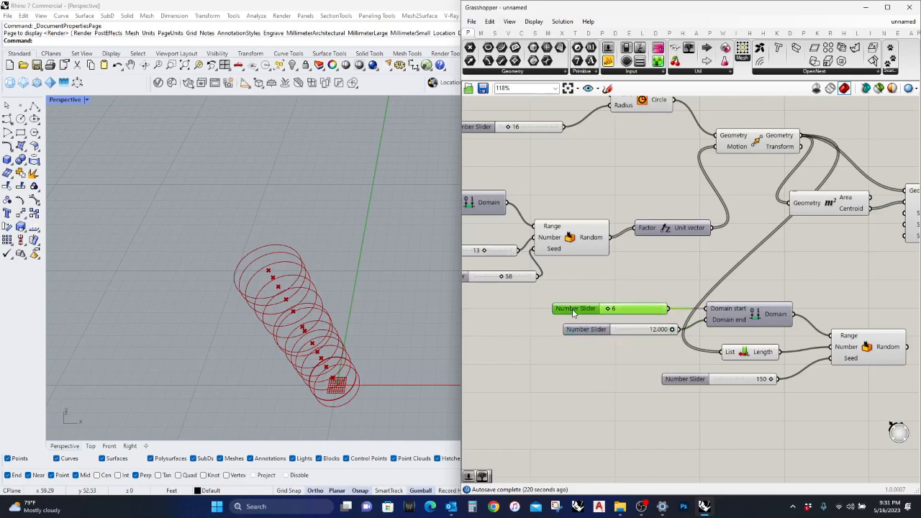
double_click(576, 308)
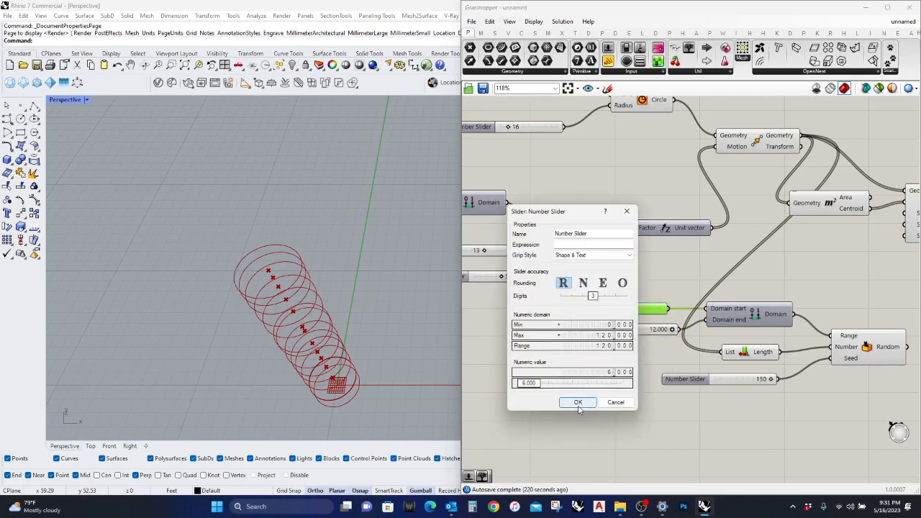
click(578, 402)
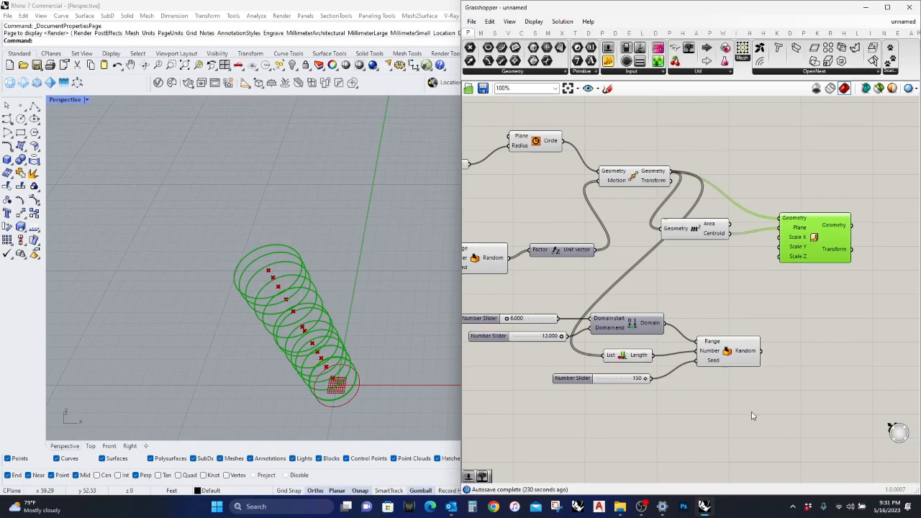
Step: Feed the Random outputs into Scale NU's X/Y factors to stretch the circles into ellipses
drag(527, 310, 752, 421)
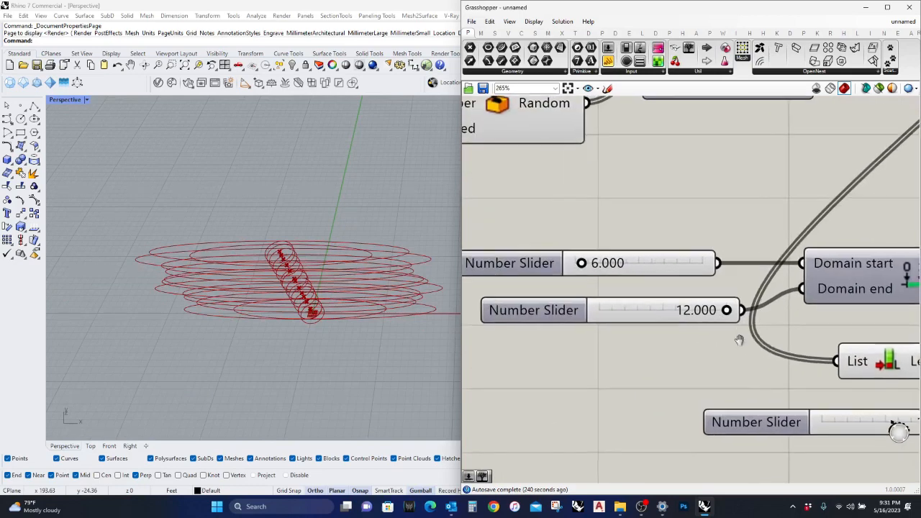
drag(727, 310, 624, 310)
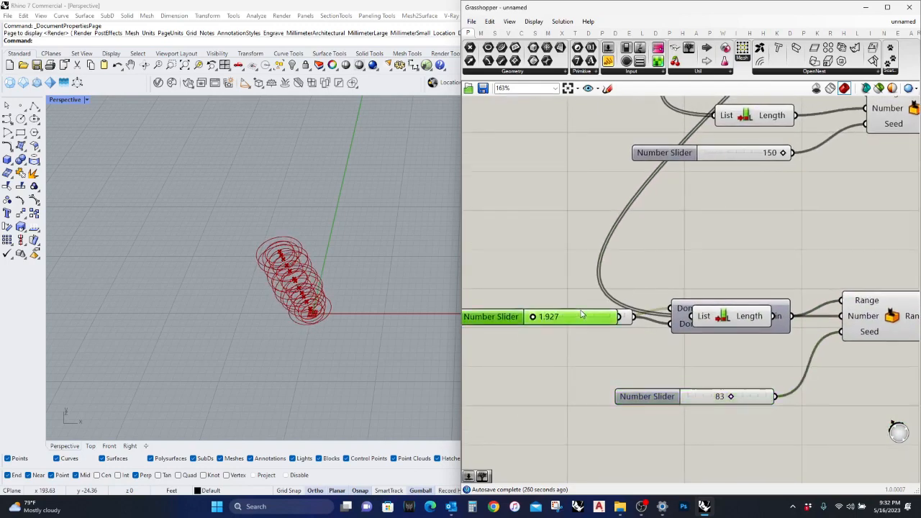
scroll(down, 3)
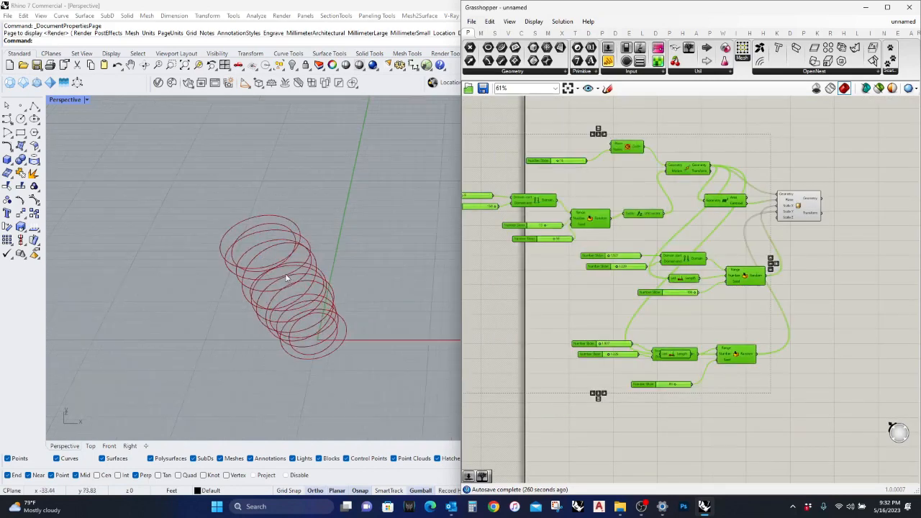
Step: Retune the Random seed sliders, e.g. 73 and 83, to reshuffle circle heights and proportions
click(800, 209)
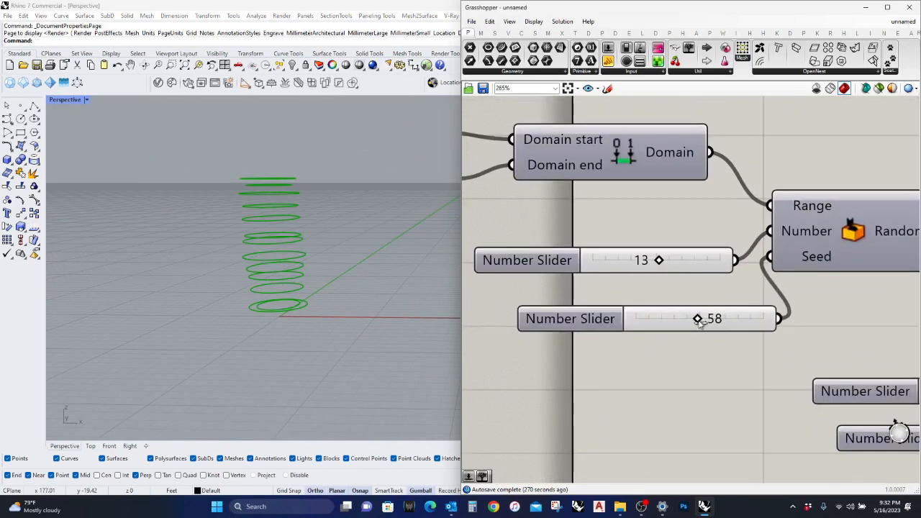
drag(696, 319, 714, 319)
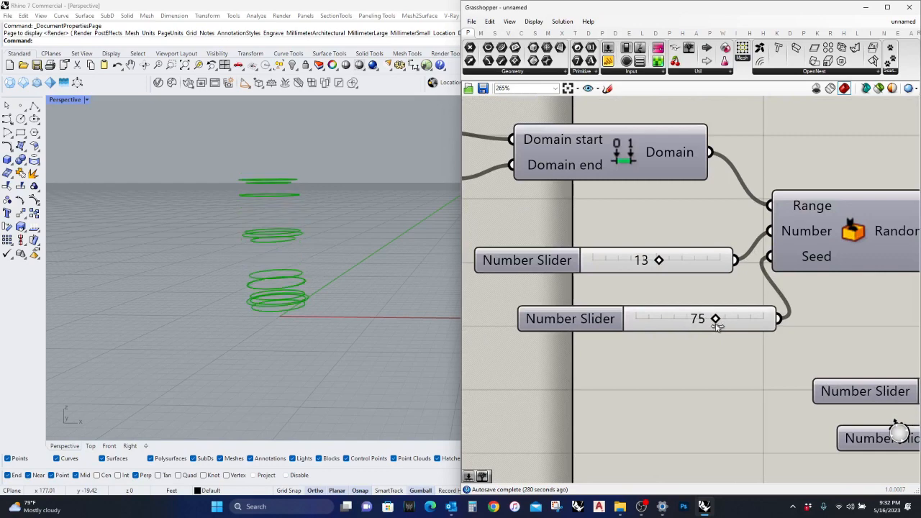
drag(715, 319, 712, 318)
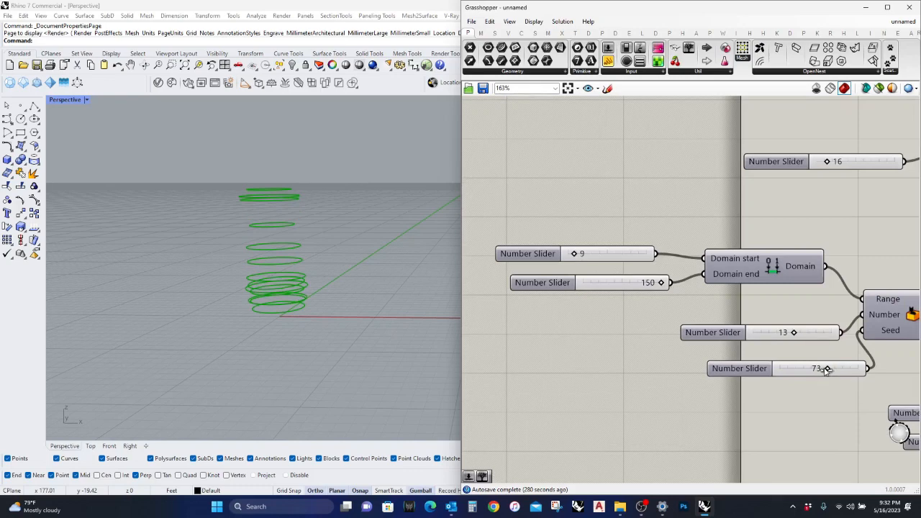
drag(826, 368, 824, 367)
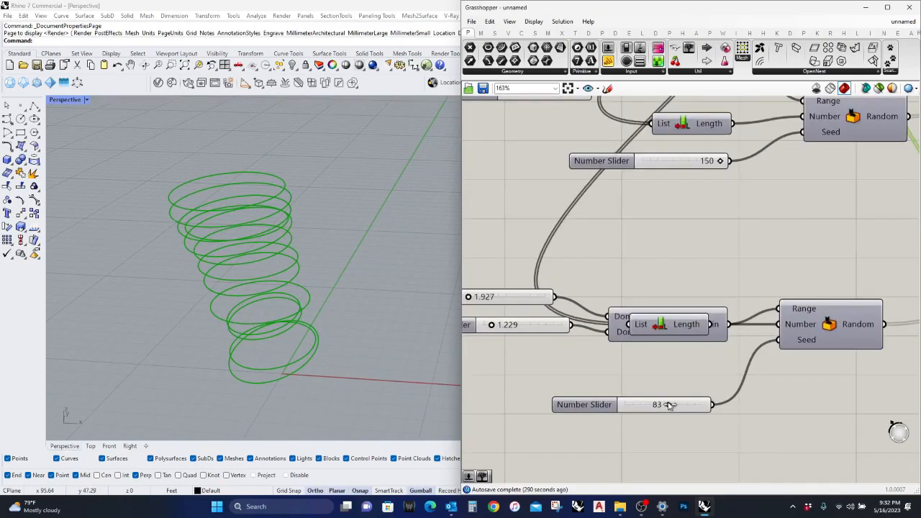
scroll(down, 3)
text(loft)
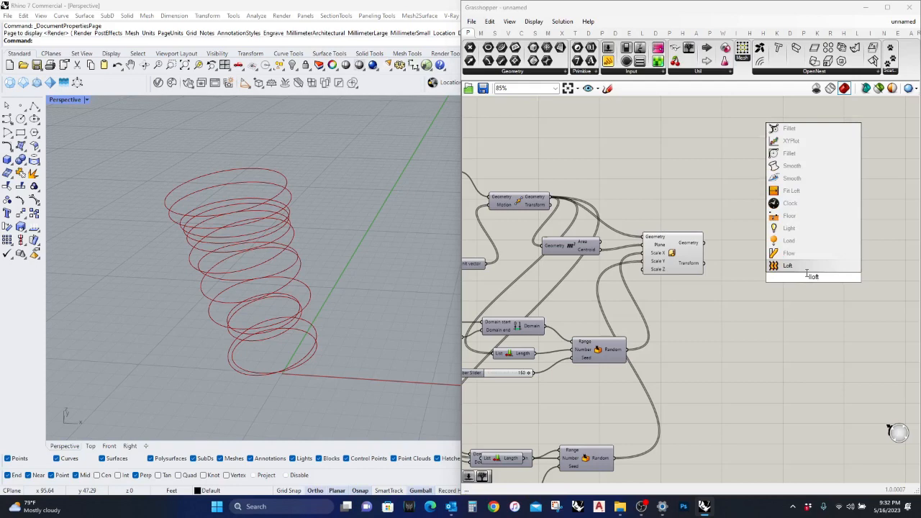
Step: Try a Loft component, remove it, and orbit the view around the ellipse stack
click(788, 266)
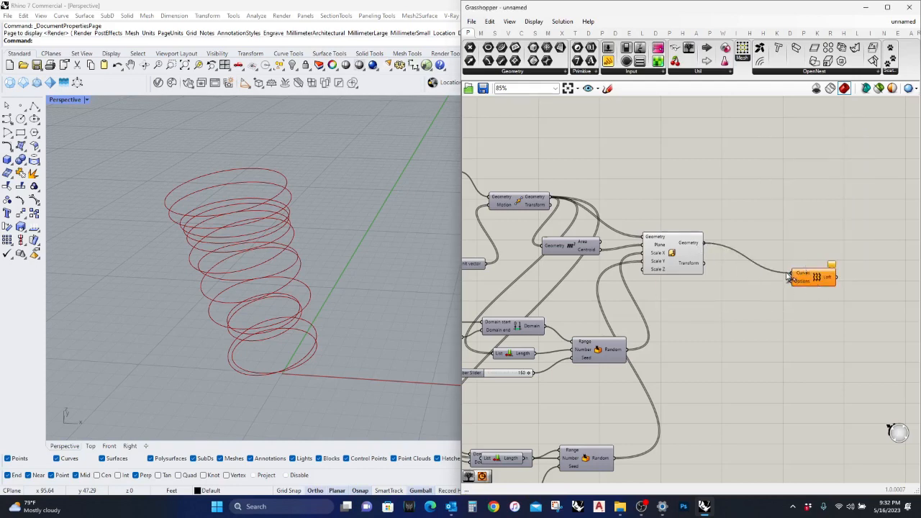
right_click(813, 277)
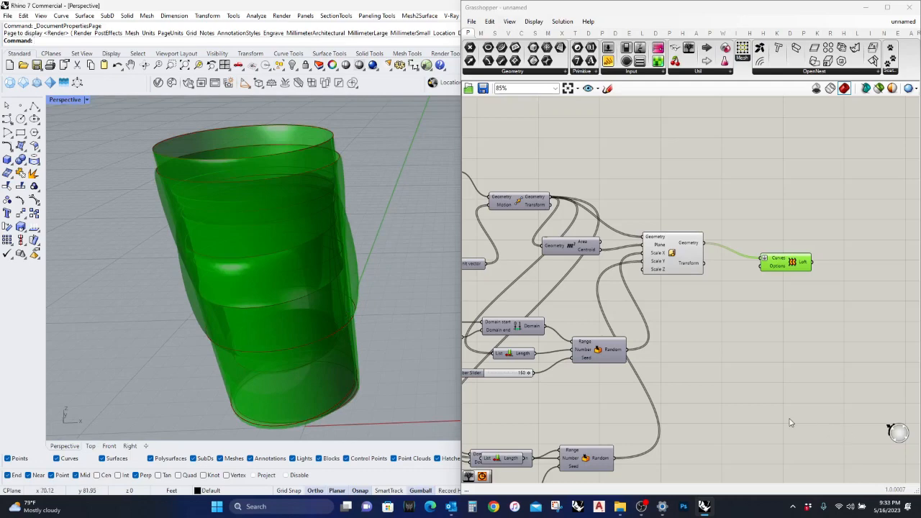
mouse_move(387, 286)
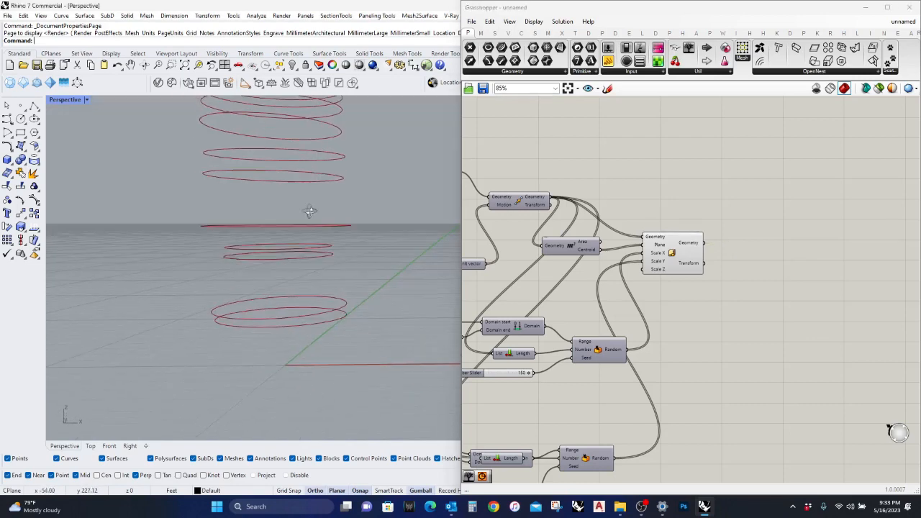
drag(309, 211, 305, 401)
text(end point)
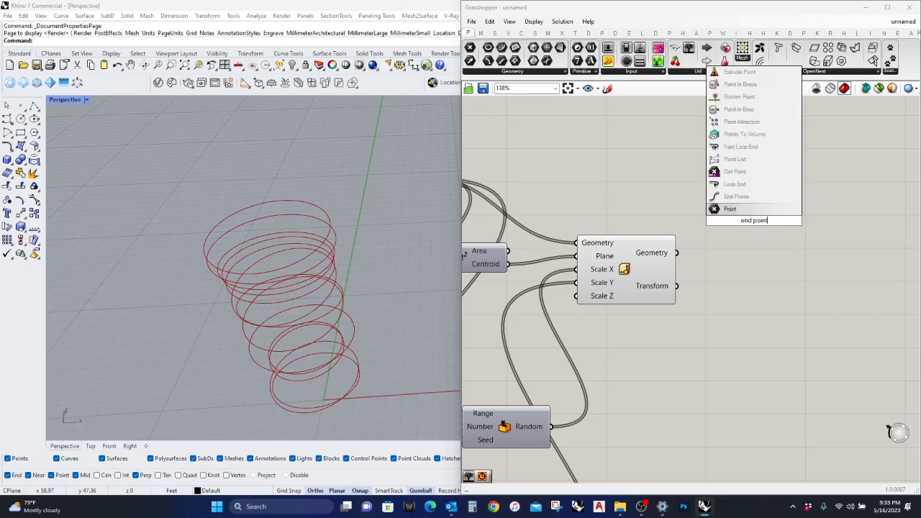
Step: Add End Points and a Point List numbering the start points, with label size 7
click(754, 220)
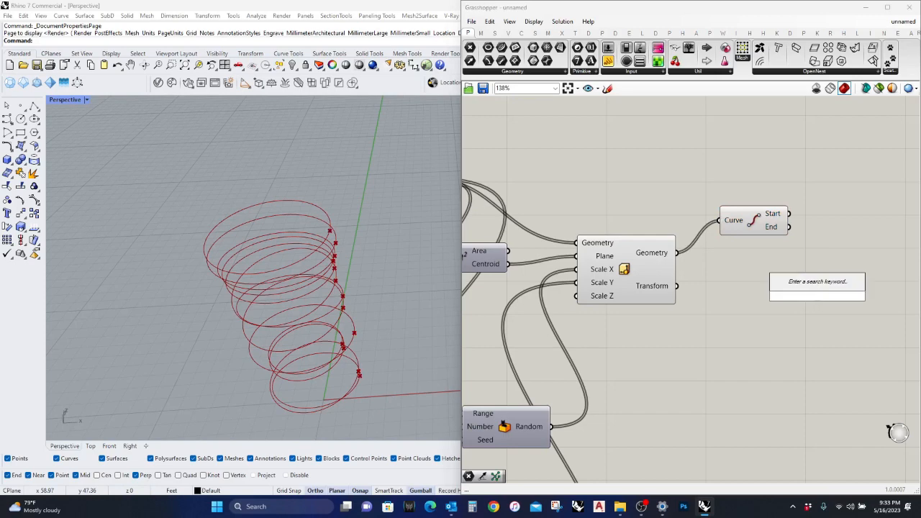
text(list)
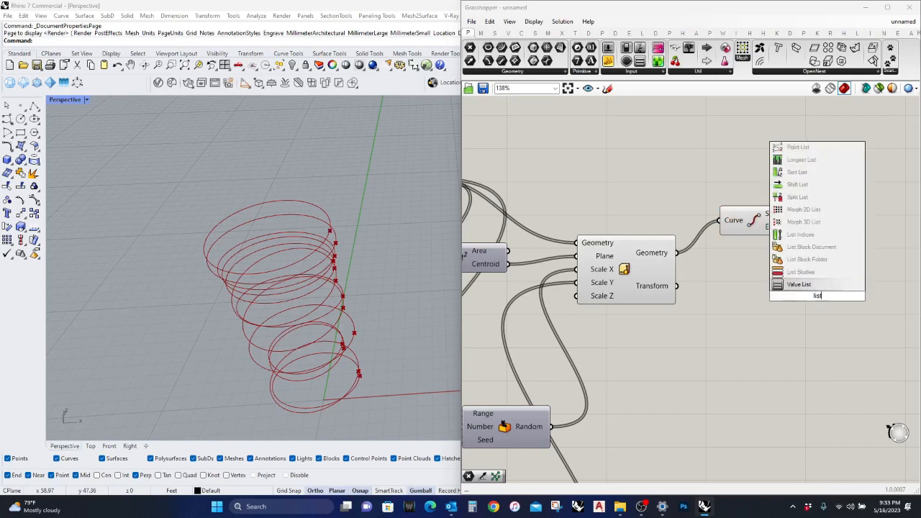
text(po)
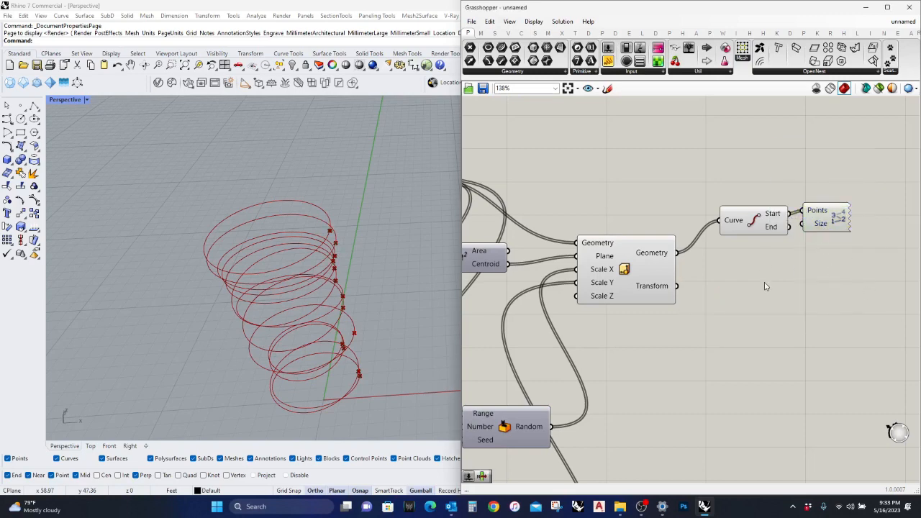
scroll(down, 3)
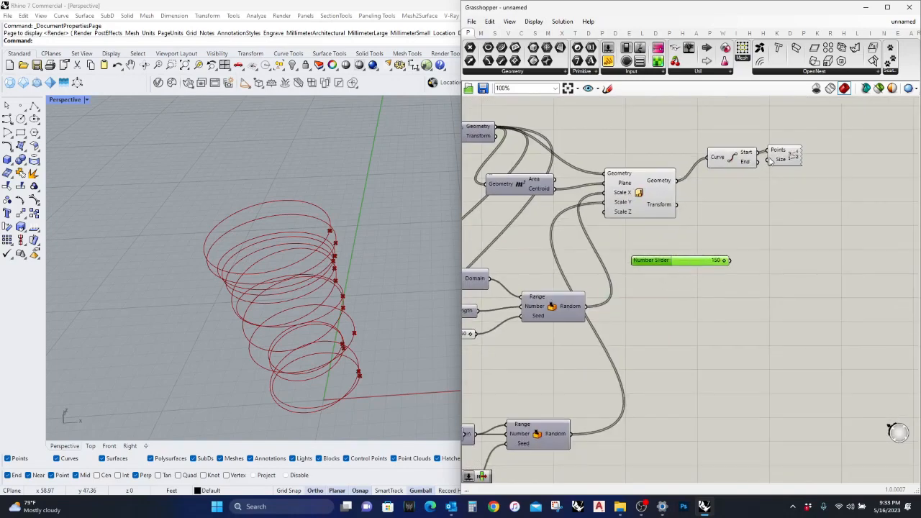
drag(716, 260, 691, 252)
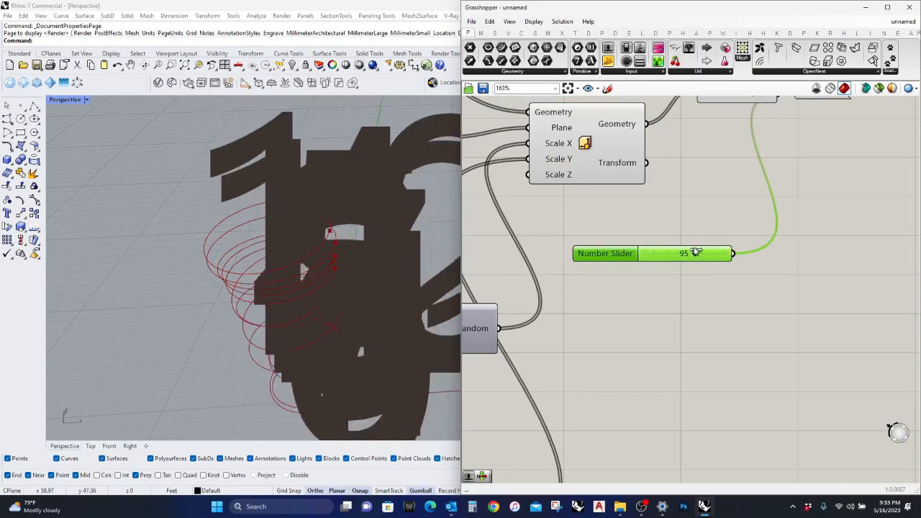
drag(695, 253, 651, 254)
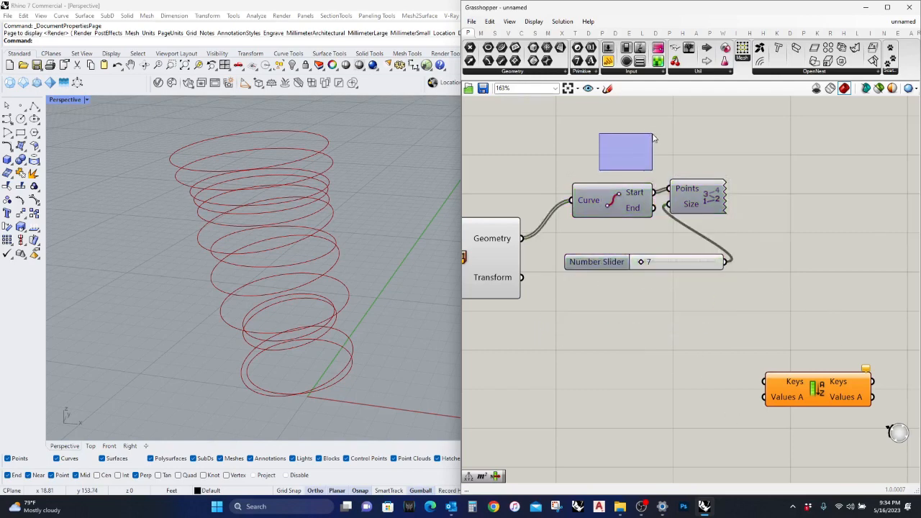
Step: Sort the curves by Deconstruct Point Z of their start points and loft them
double_click(613, 388)
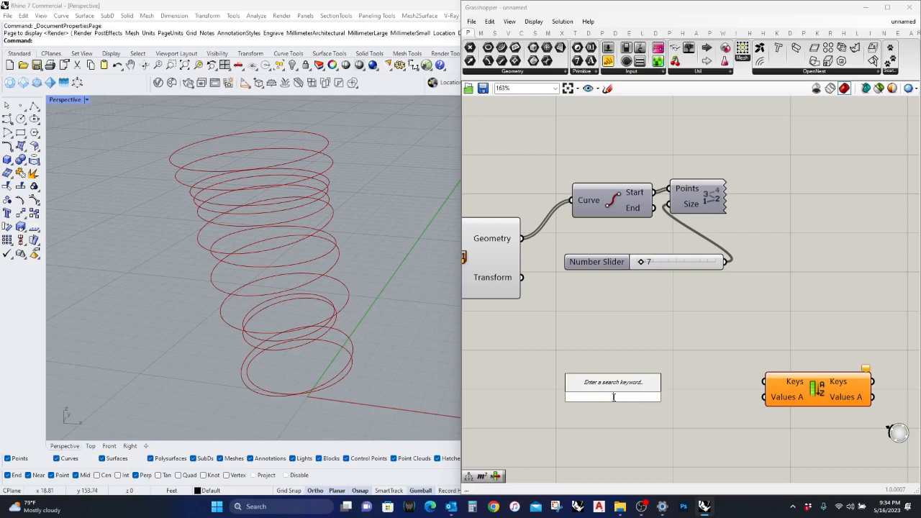
text(deconst)
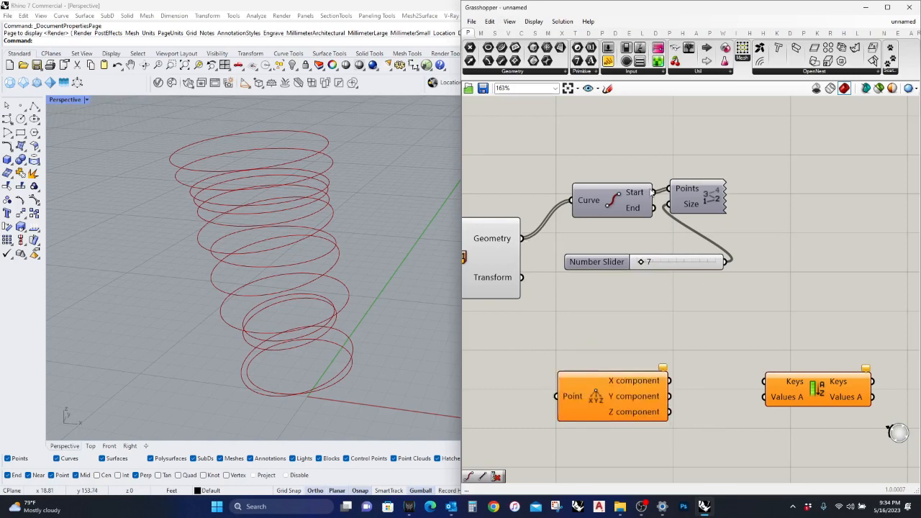
drag(613, 395, 613, 358)
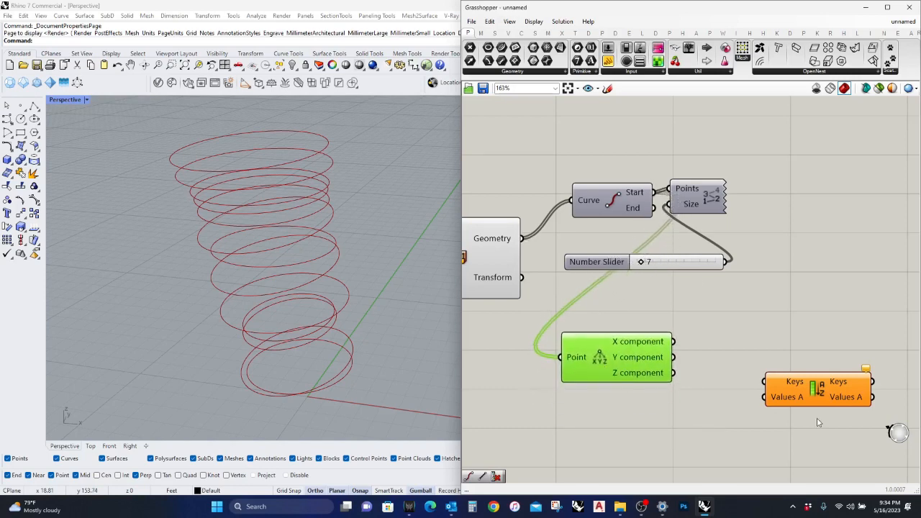
drag(818, 390, 834, 365)
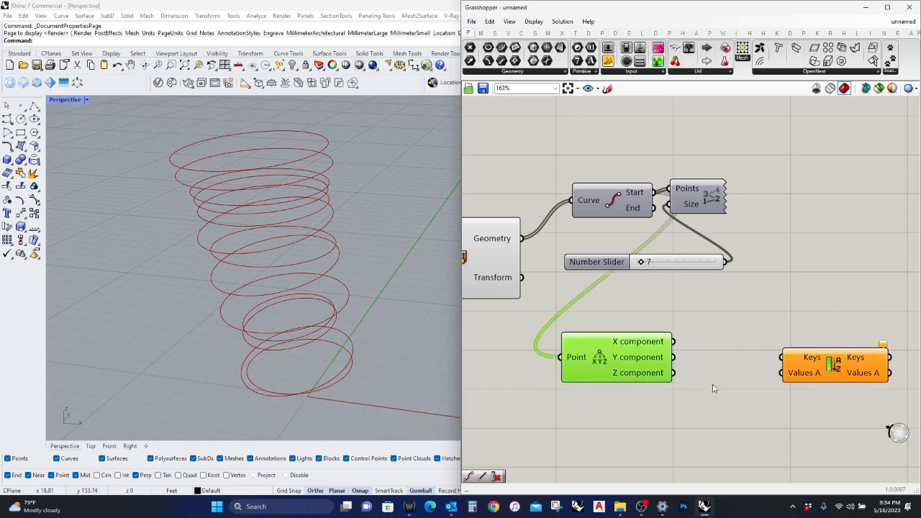
drag(671, 373, 725, 371)
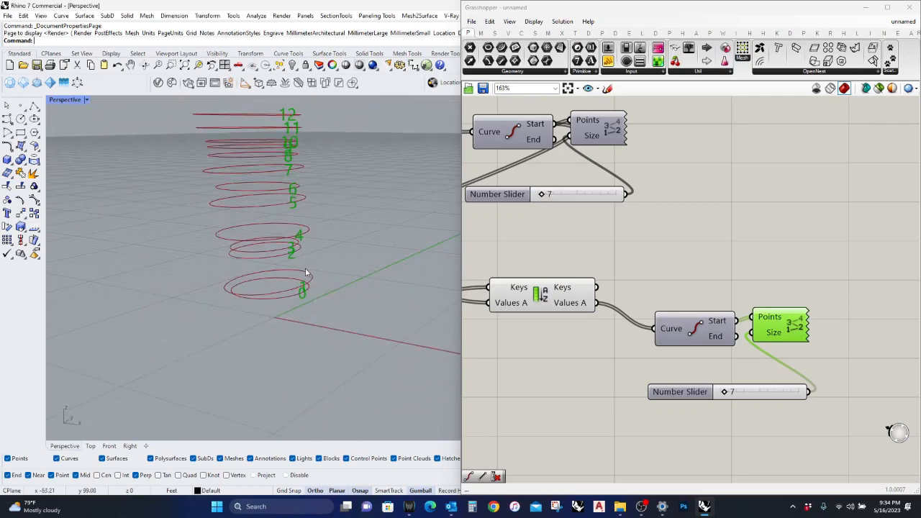
drag(303, 274, 313, 244)
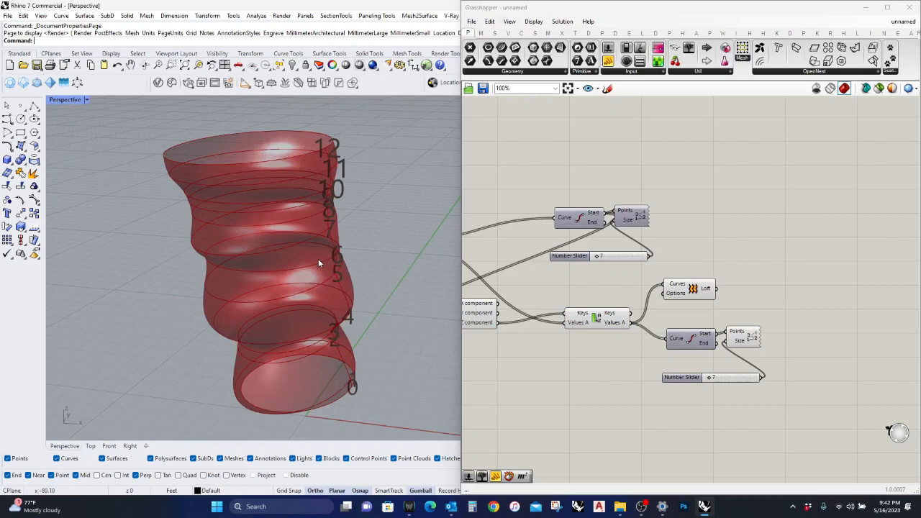
Step: Orbit the lofted tower and search the canvas for 'brep' to add Deconstruct Brep
drag(320, 263, 302, 343)
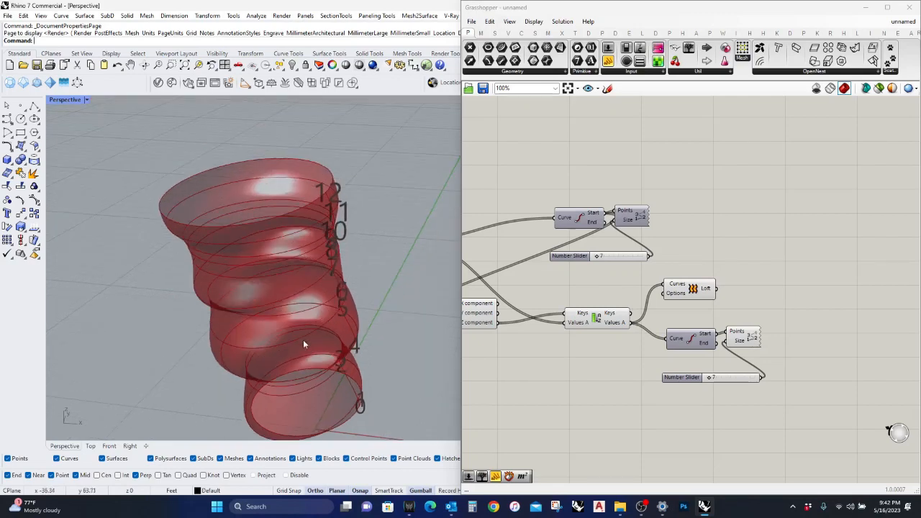
mouse_move(600, 380)
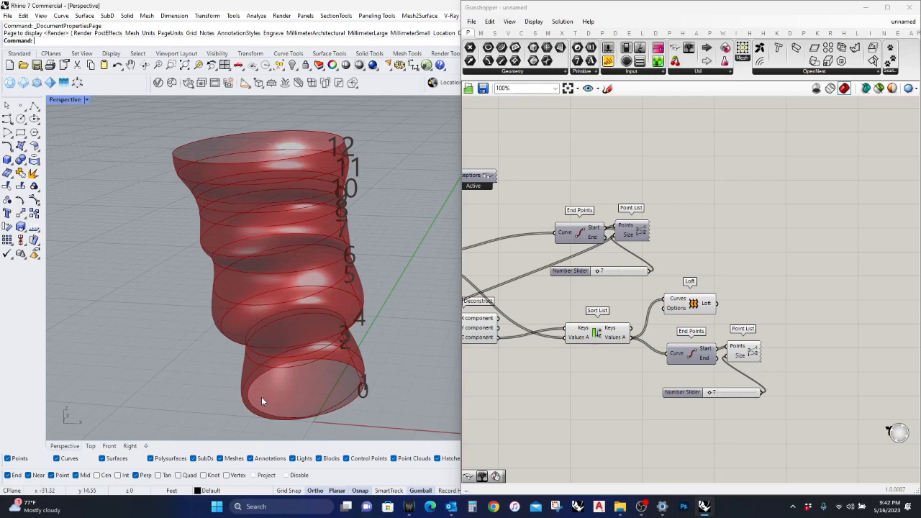
mouse_move(266, 205)
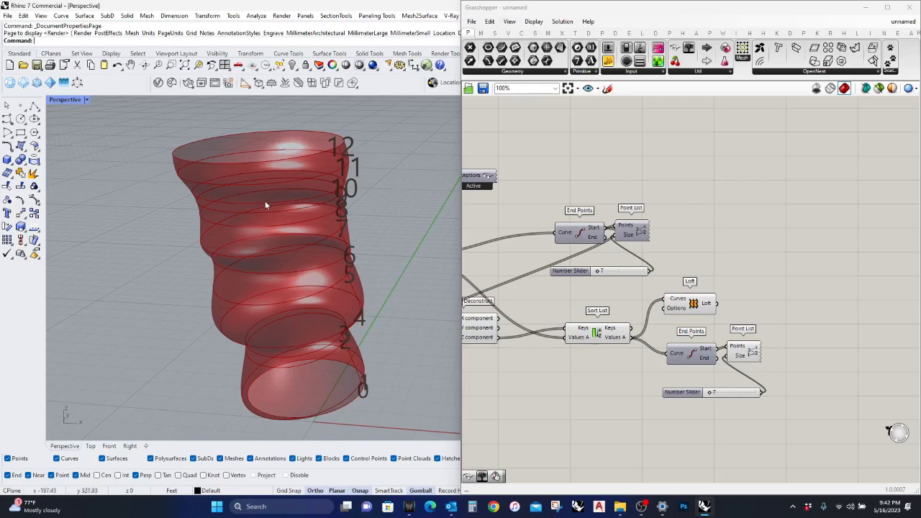
mouse_move(286, 344)
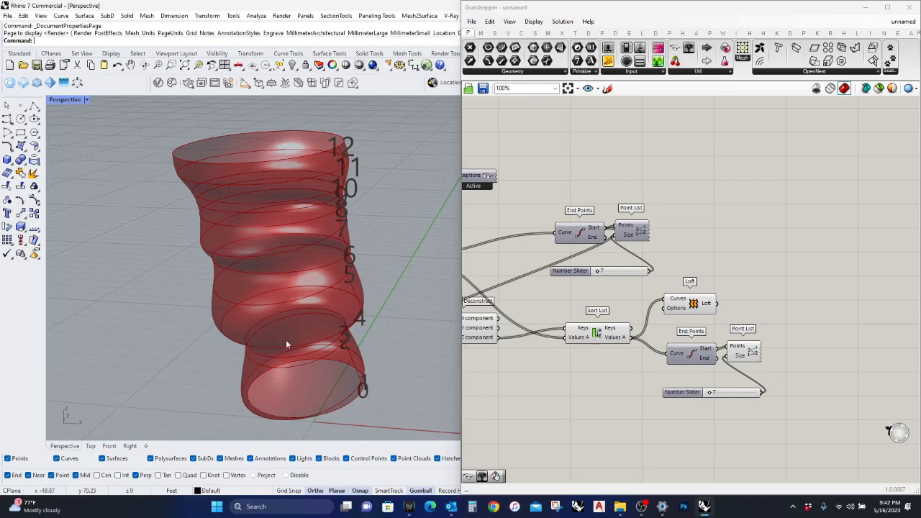
mouse_move(308, 381)
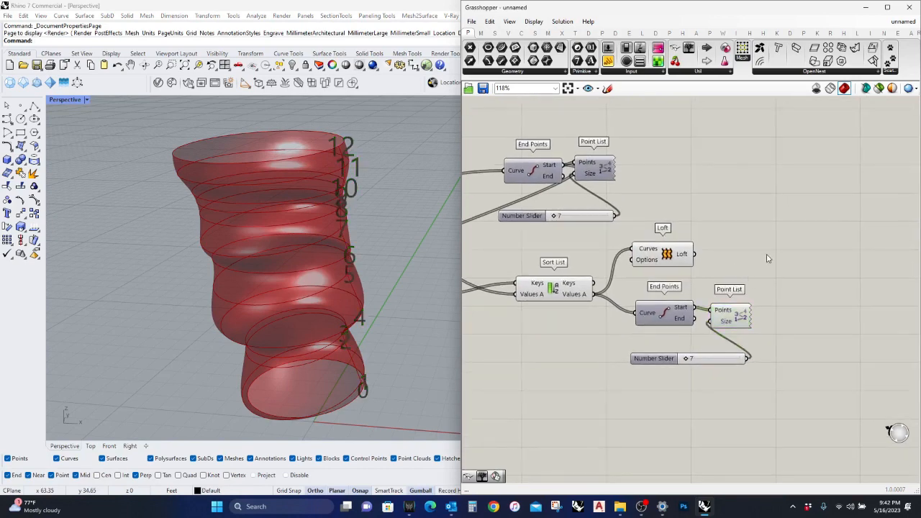
text(brep)
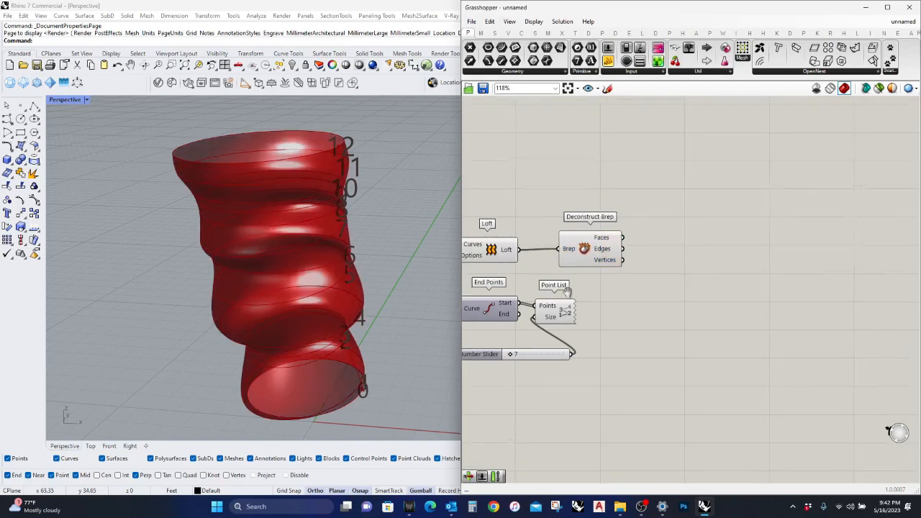
Step: Deconstruct the lofted tower and pick edge 2 with List Item and an index slider
double_click(711, 311)
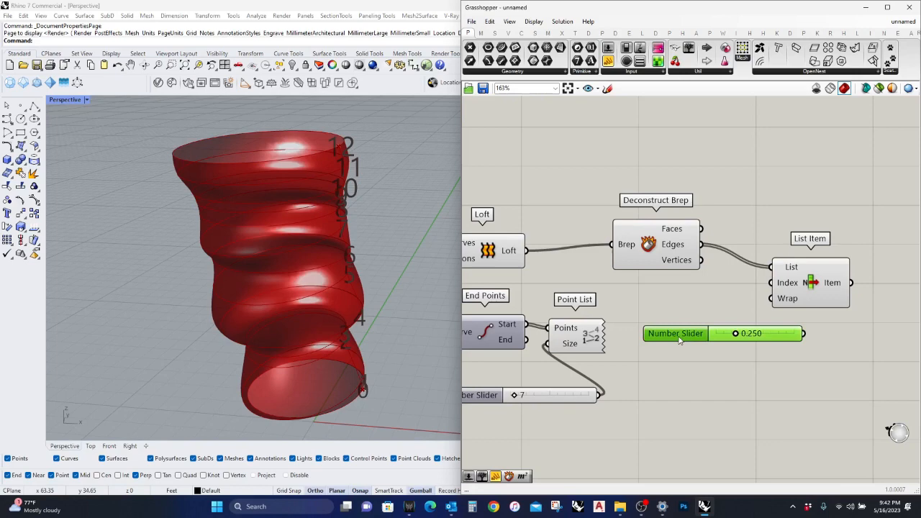
double_click(675, 333)
text(12)
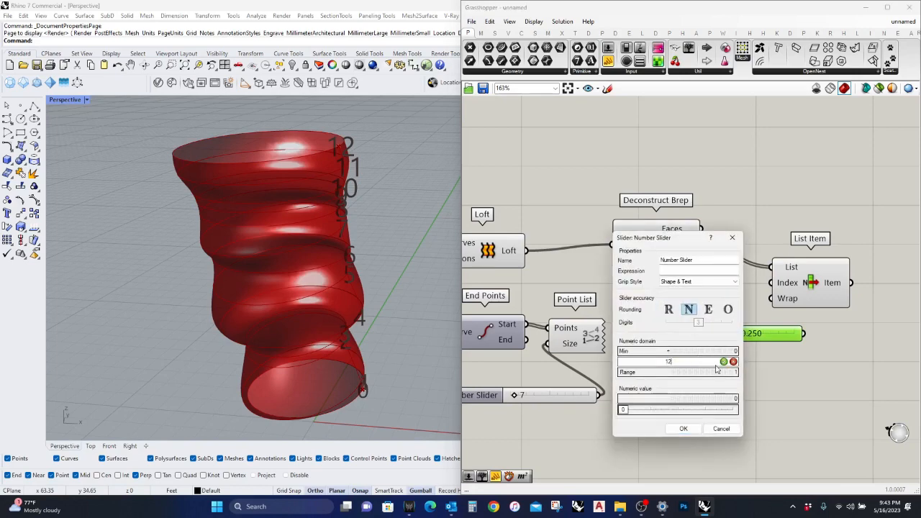
click(683, 428)
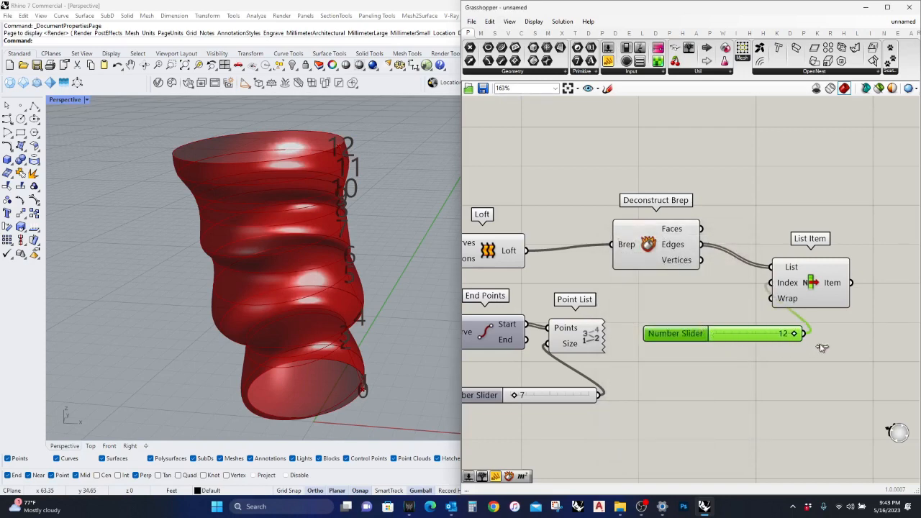
click(811, 281)
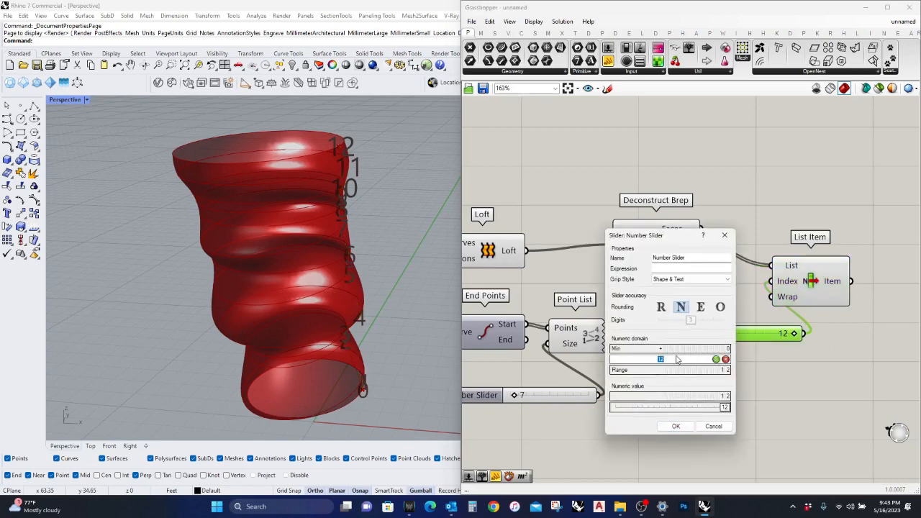
click(675, 426)
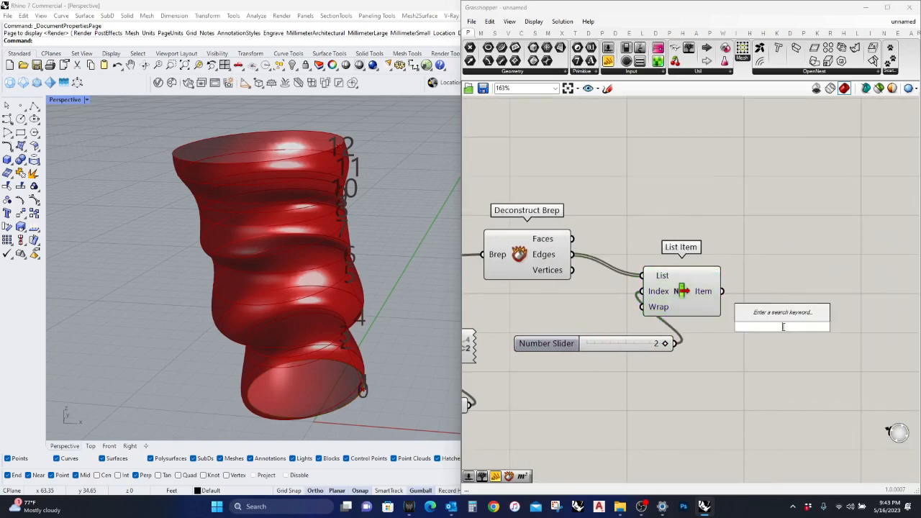
Step: Divide the picked edge with Divide Curve and a count slider ranging 0–14
click(782, 320)
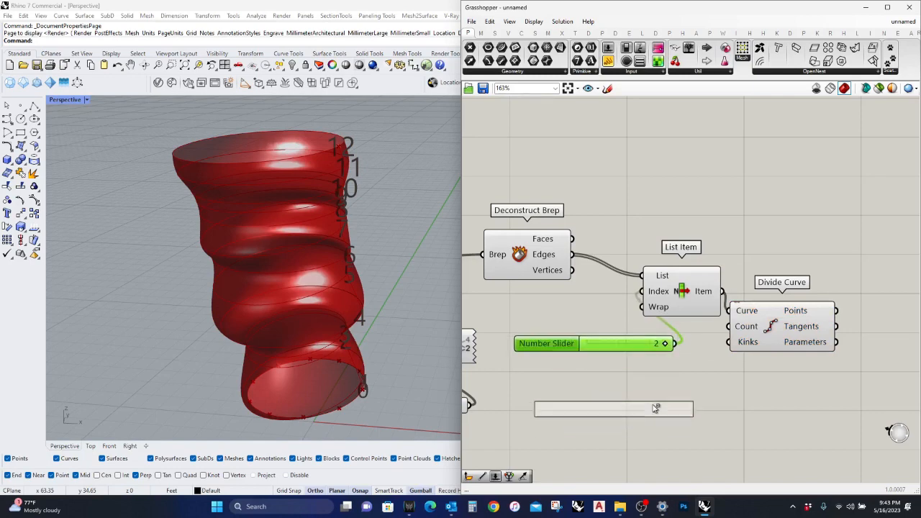
double_click(582, 343)
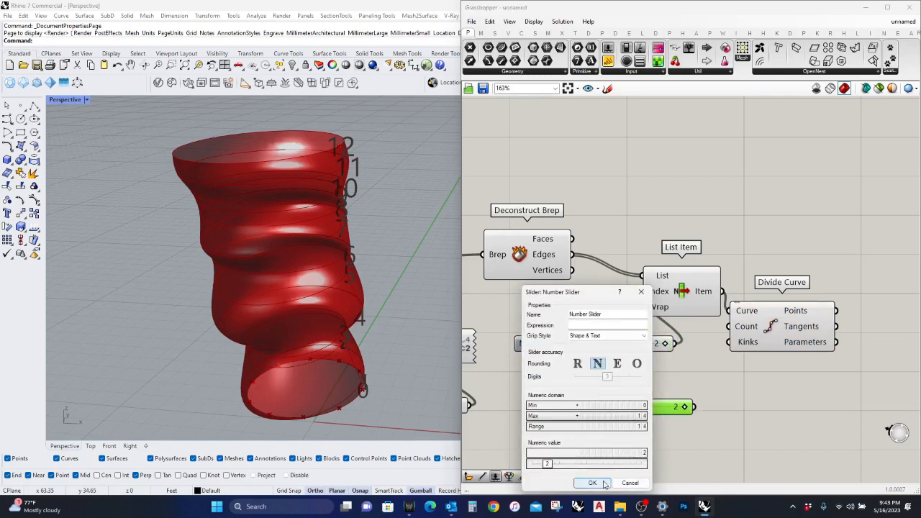
click(592, 482)
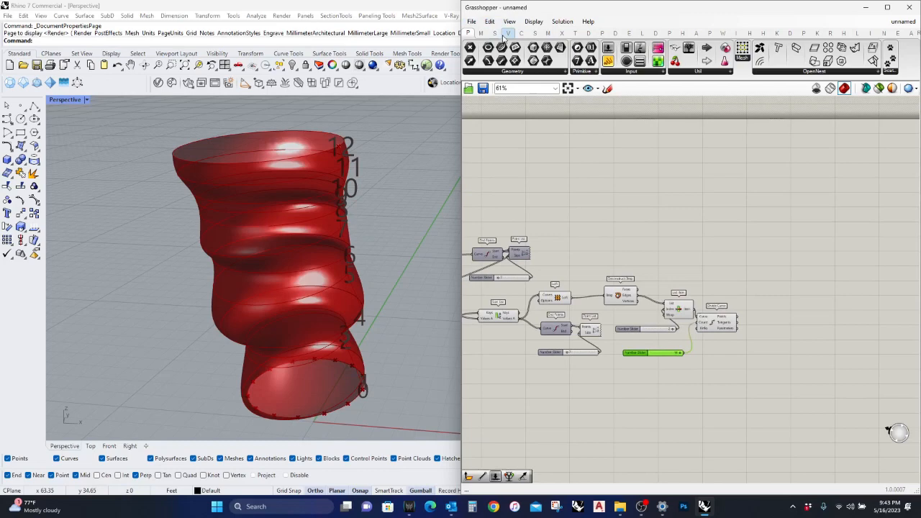
Step: Build Plane Normal planes at the divided points and cut the tower with Brep | Plane
click(509, 33)
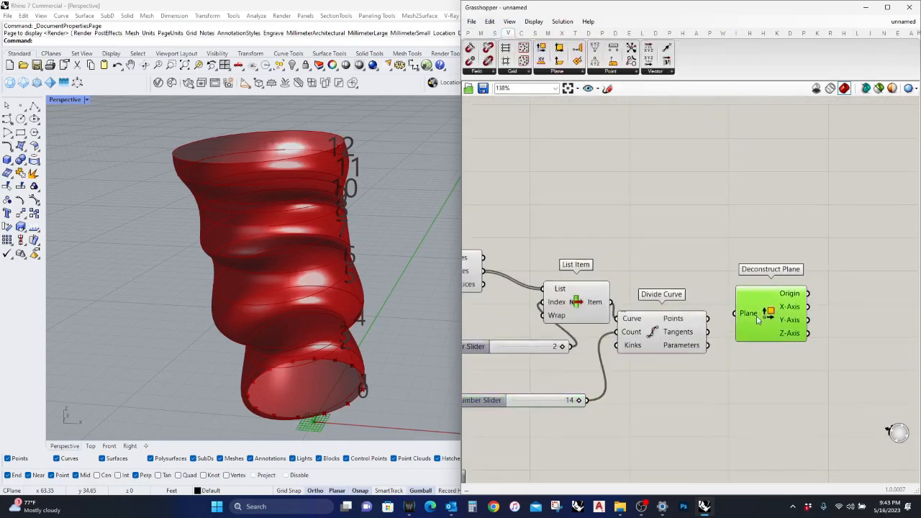
click(557, 58)
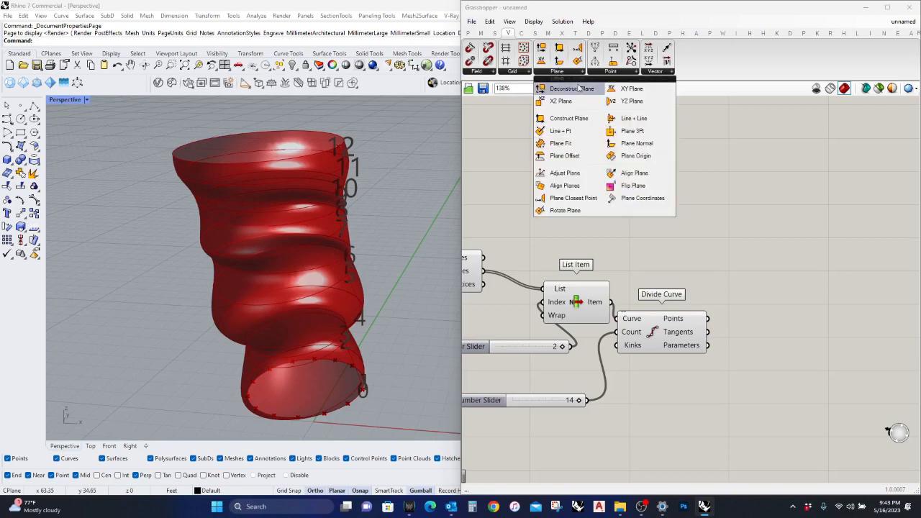
mouse_move(560, 131)
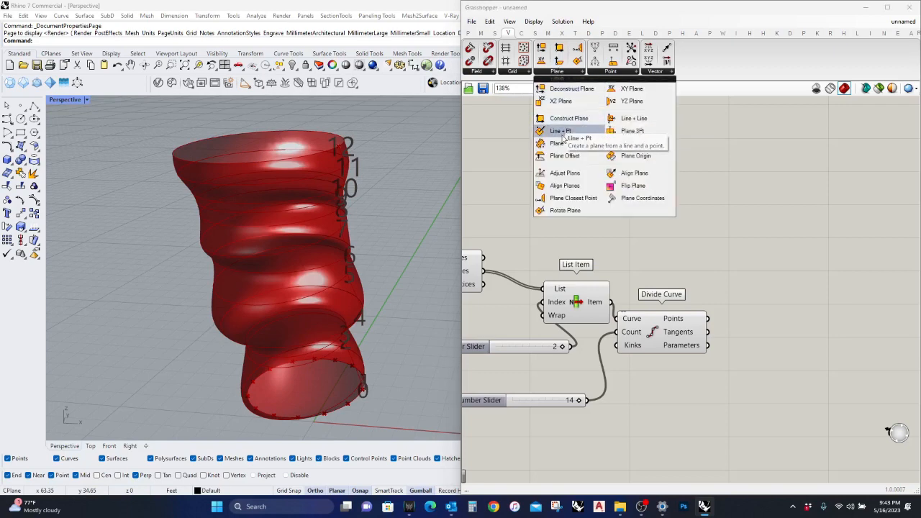
mouse_move(568, 118)
text(bre)
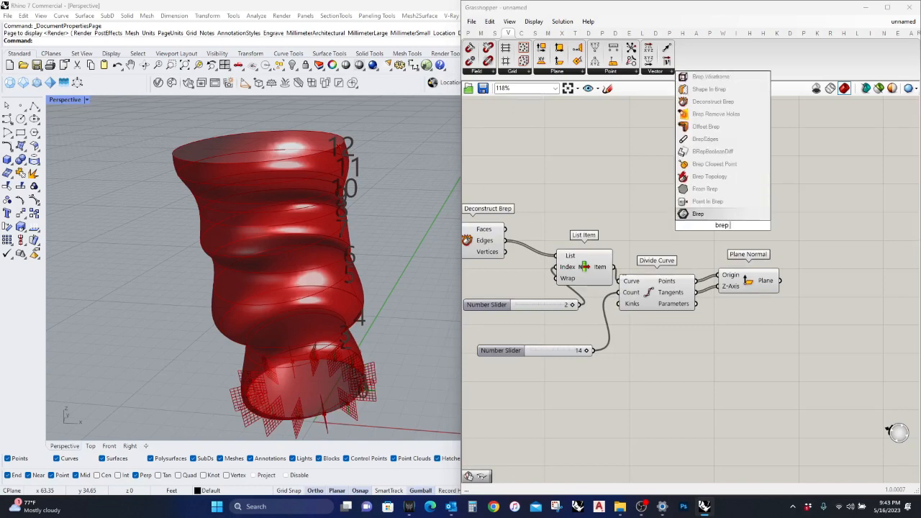
text(plane)
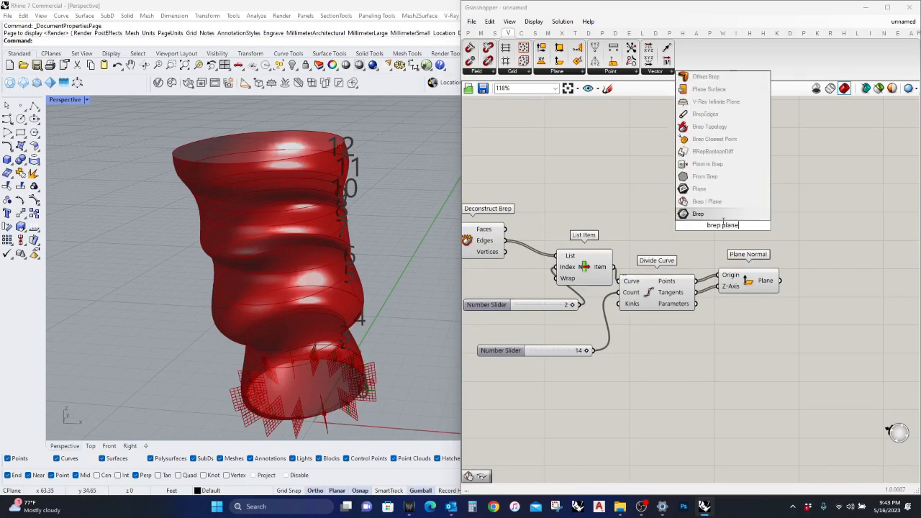
click(707, 201)
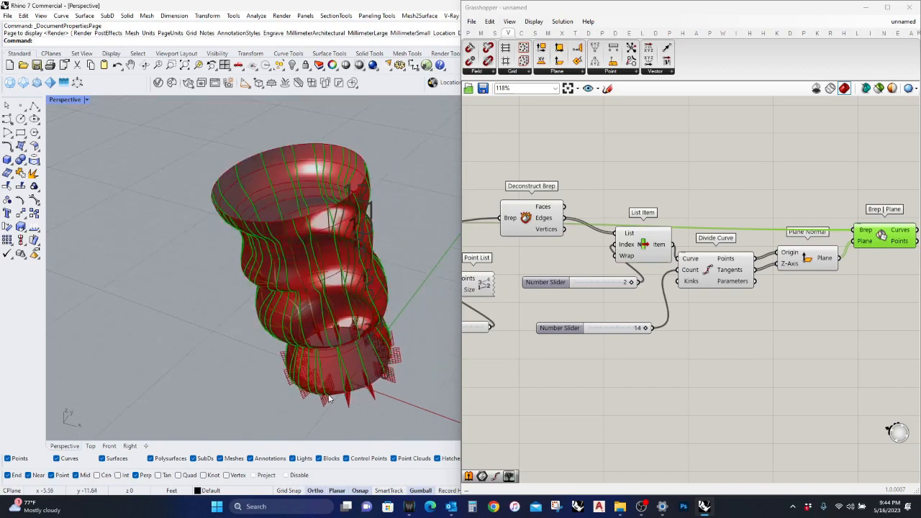
mouse_move(392, 157)
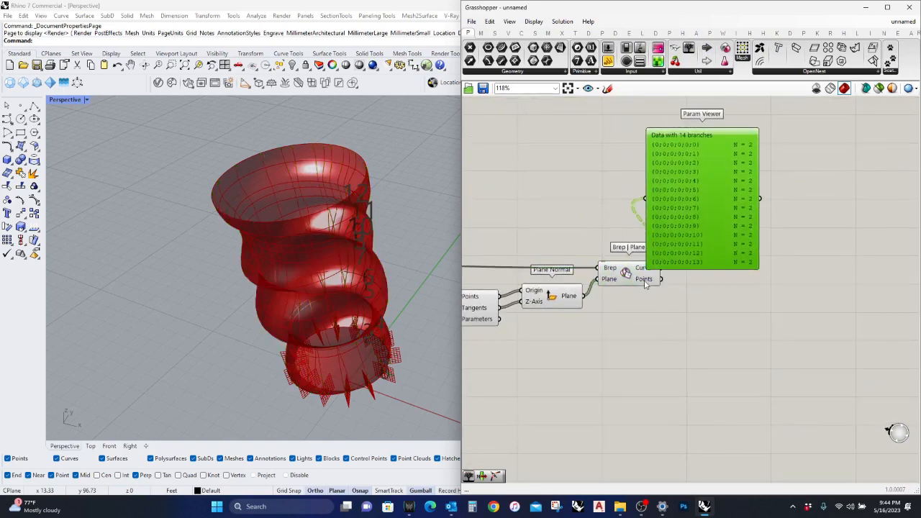
Step: Simplify the Brep | Plane curve output and orbit to inspect its 14 two-curve branches
right_click(644, 279)
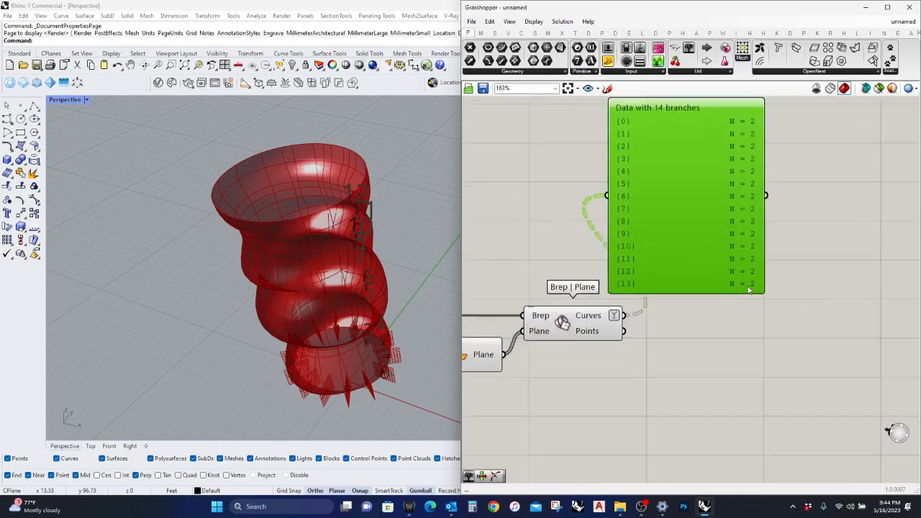
click(572, 322)
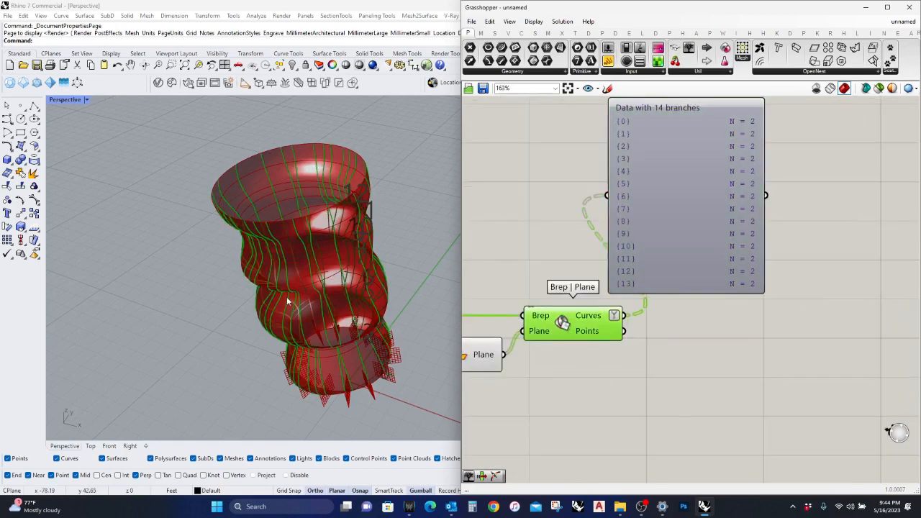
drag(287, 303, 328, 338)
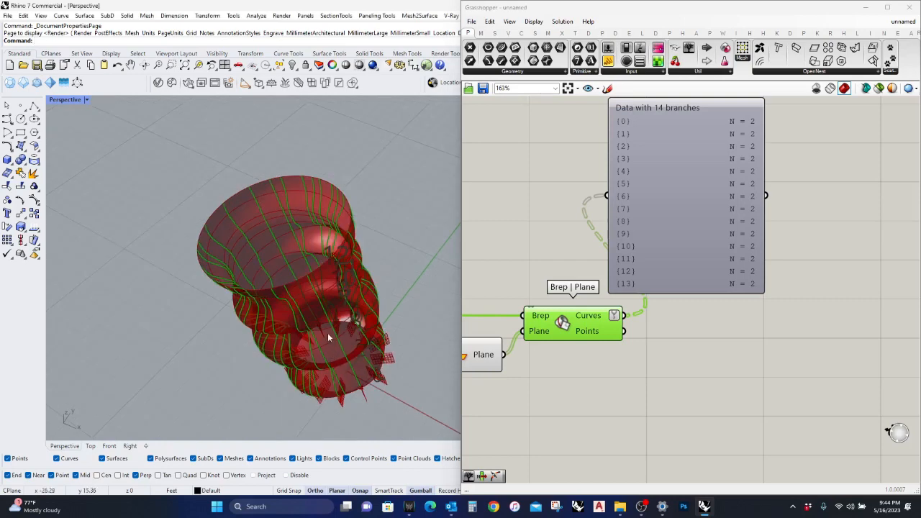
drag(328, 336, 341, 165)
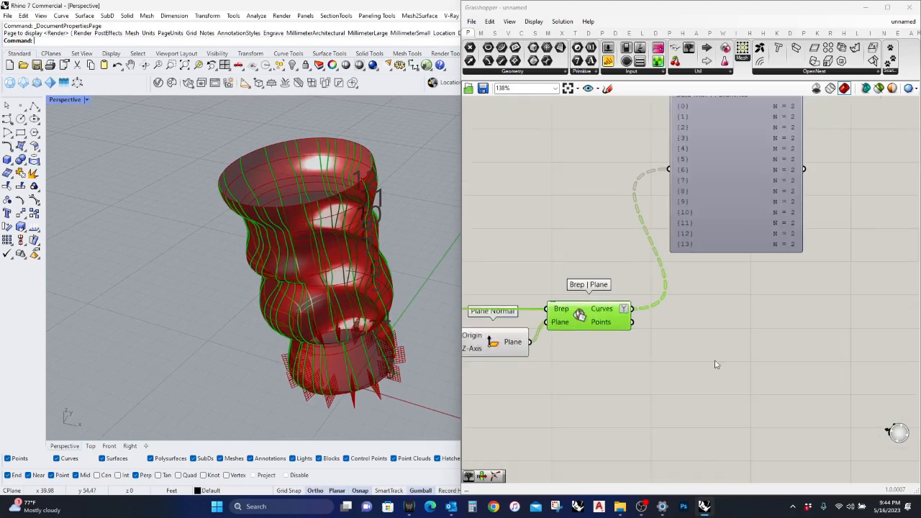
Step: Add Point On Curve on the section curves, set to the curve end (1.000)
text(point on)
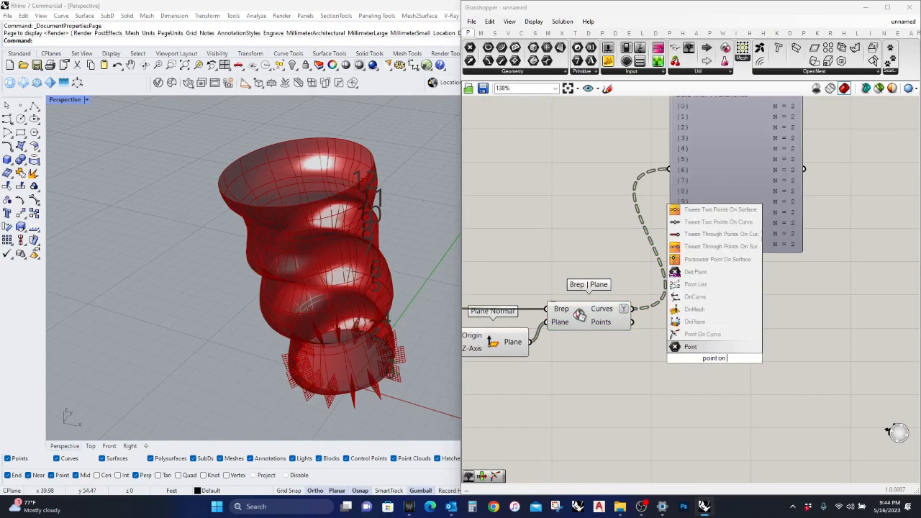
click(695, 322)
text(curve on po)
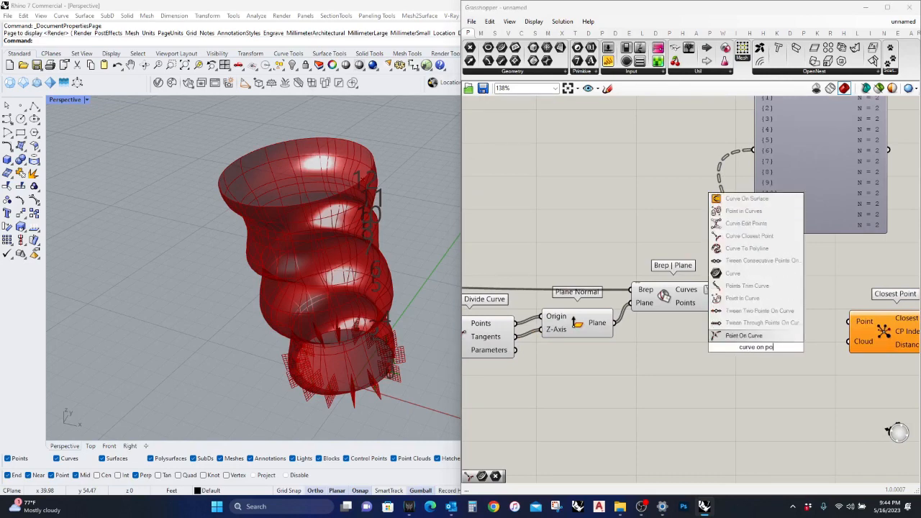
click(743, 335)
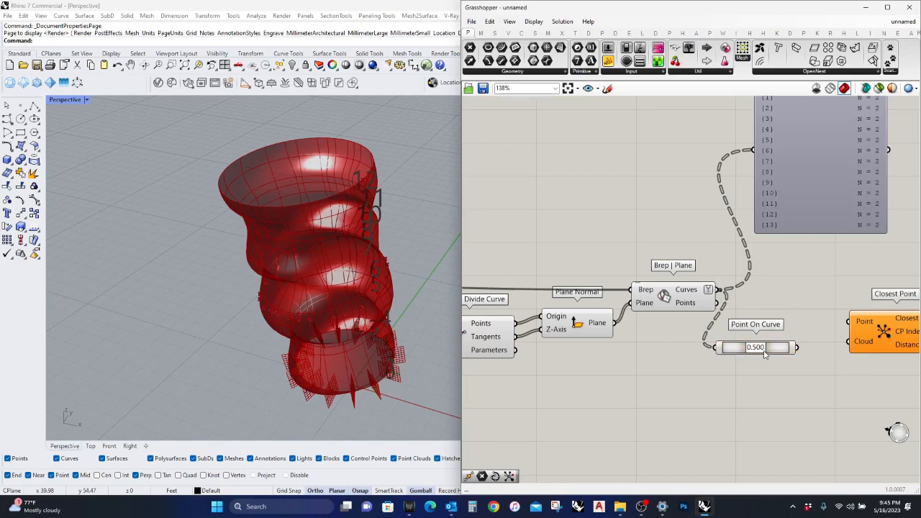
drag(734, 347, 780, 347)
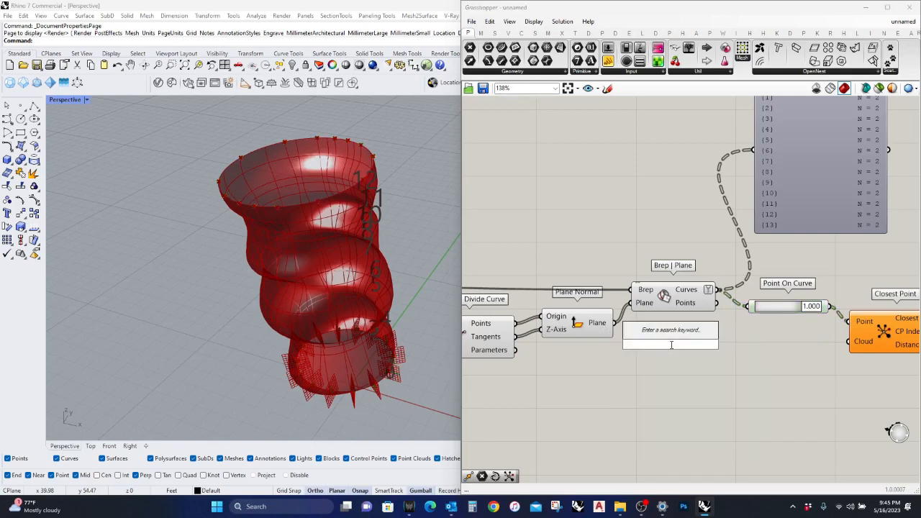
Step: Add a Point parameter and a Closest Point search fed by the end points
click(669, 329)
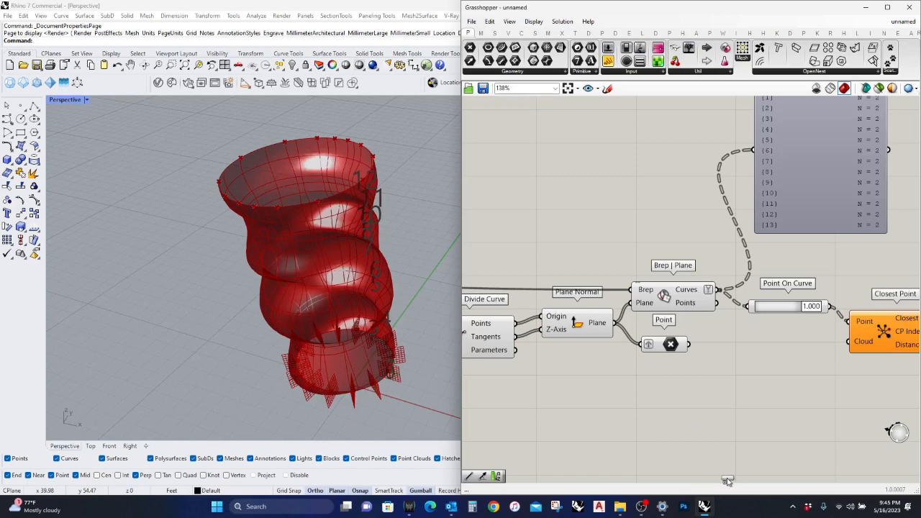
click(728, 469)
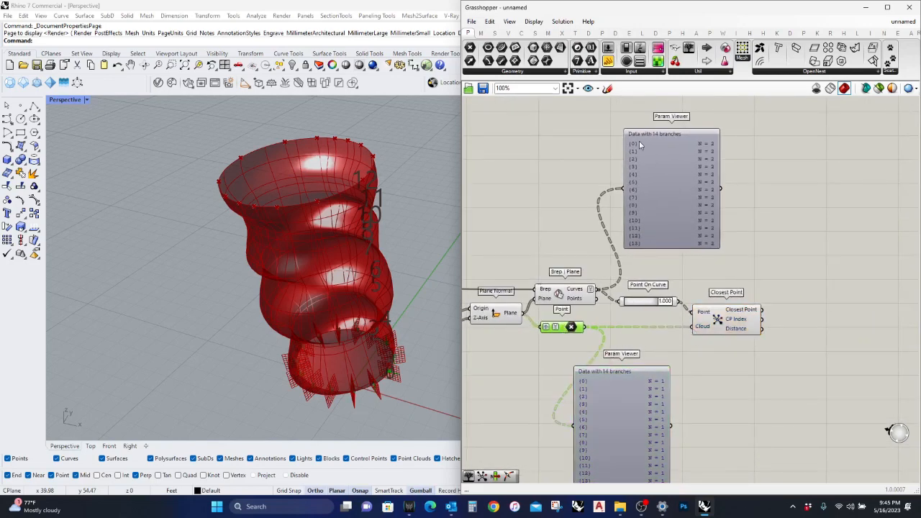
scroll(down, 3)
text(sort)
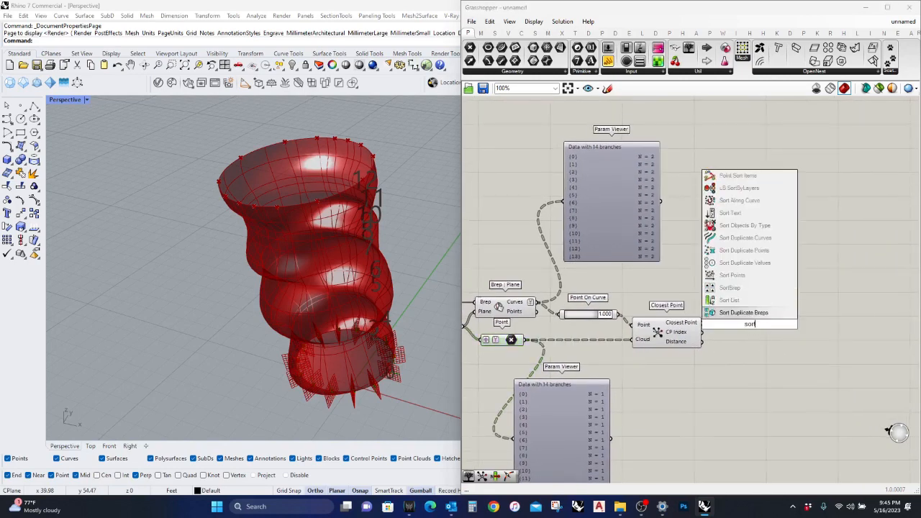
Step: Sort each branch with Sort List and pick one curve via List Item with index slider 1
click(729, 300)
text(list item)
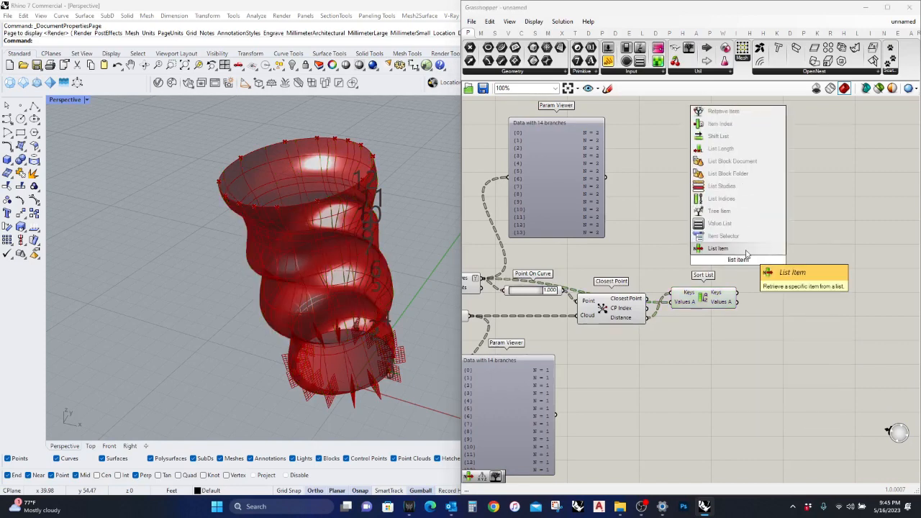
click(718, 248)
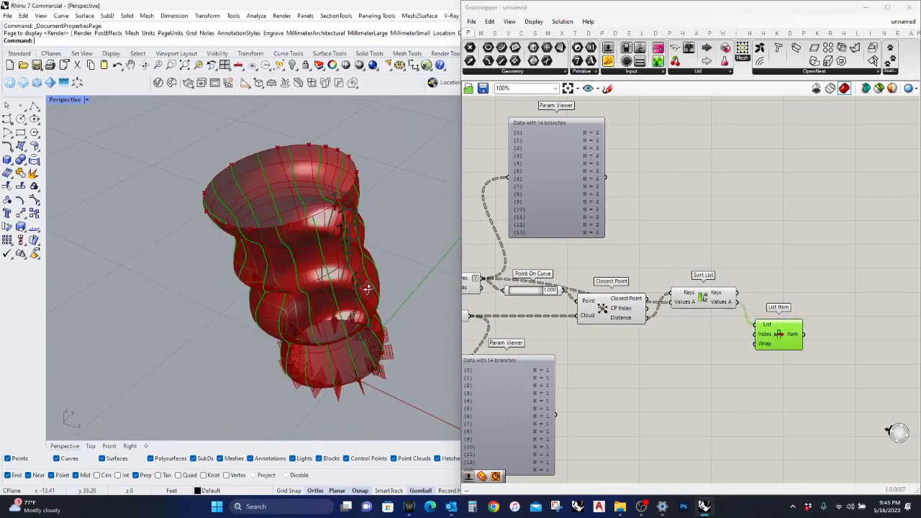
mouse_move(767, 333)
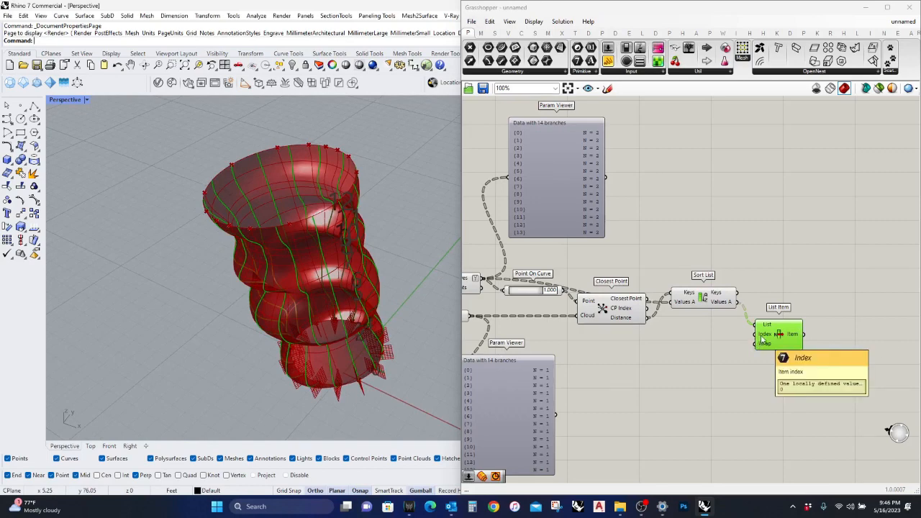
mouse_move(722, 307)
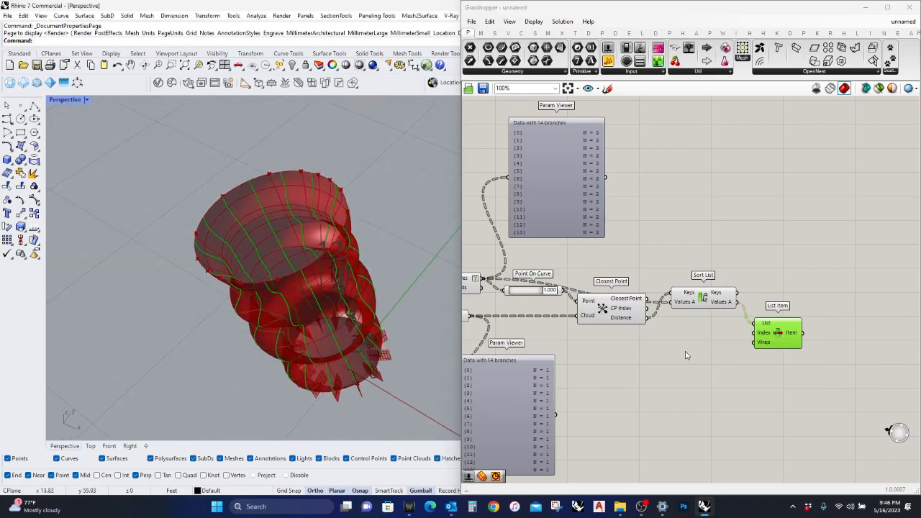
text(sli)
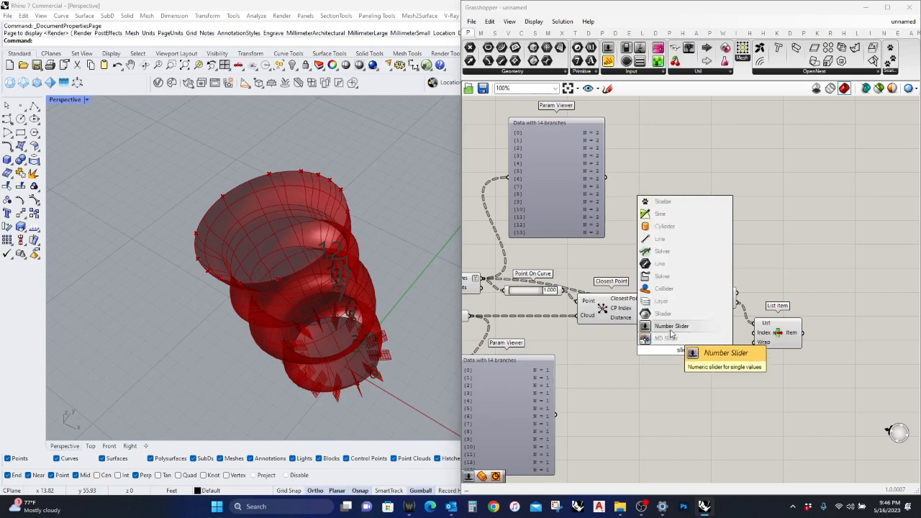
click(669, 326)
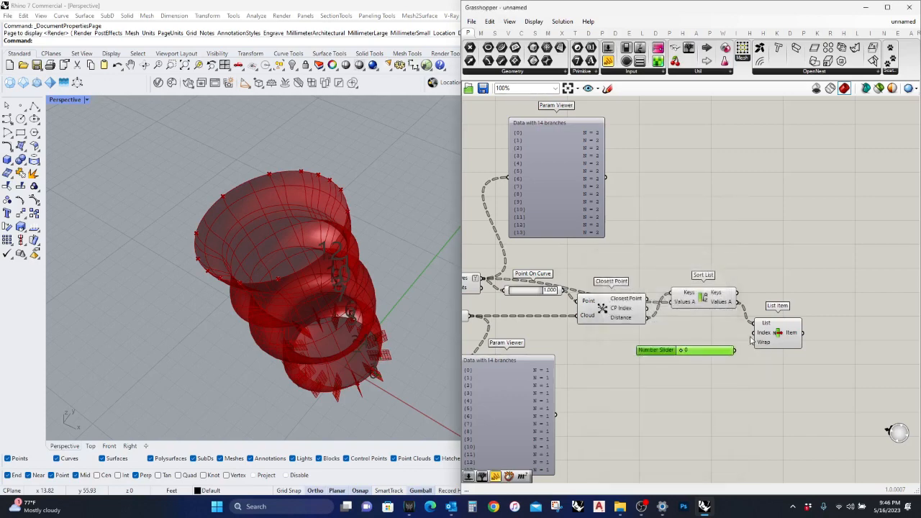
click(777, 332)
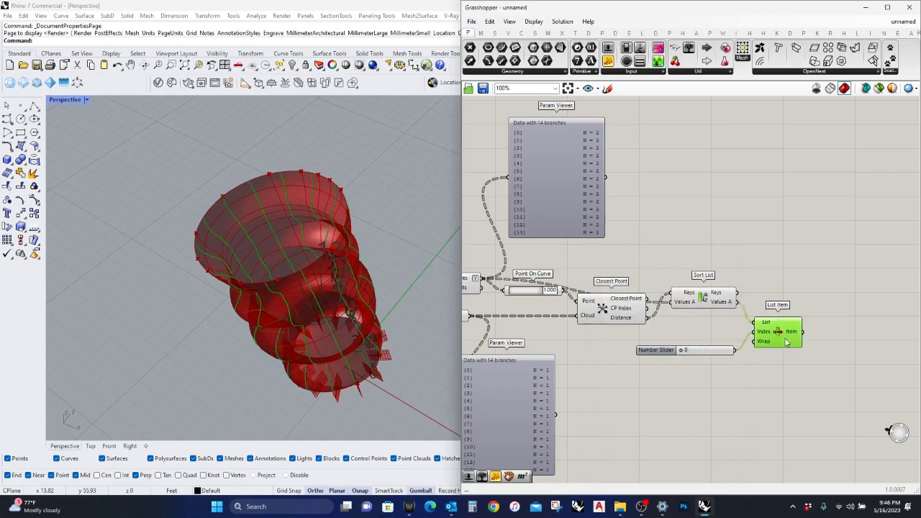
drag(681, 350, 723, 350)
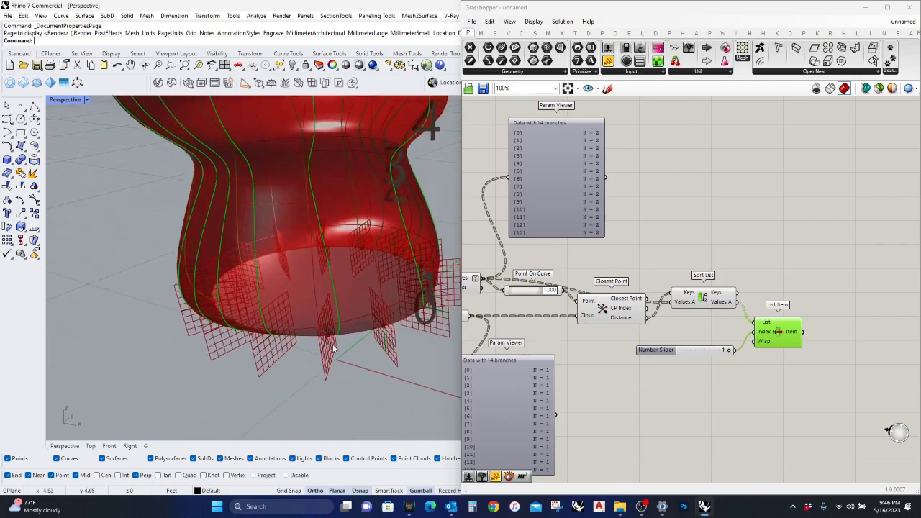
mouse_move(817, 394)
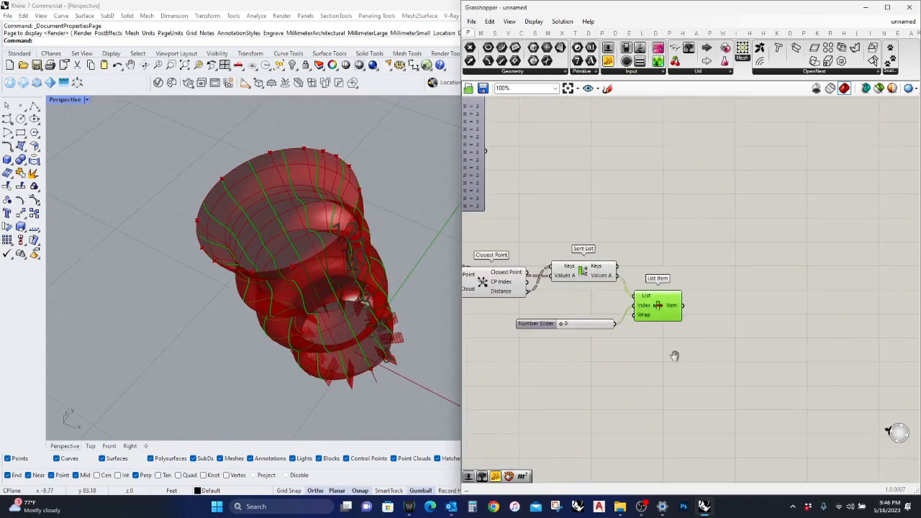
Step: Pipe the selected section curves, bake them, and set Perspective to Shaded
text(pip)
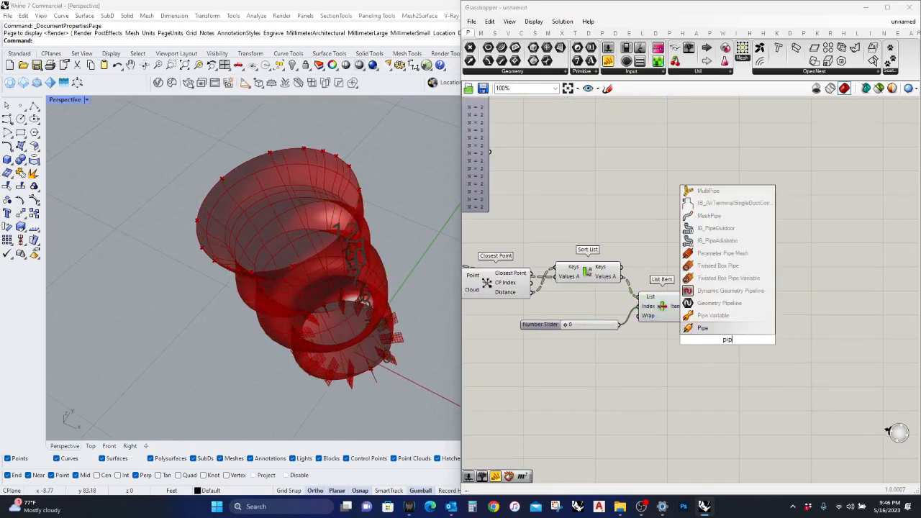
click(703, 328)
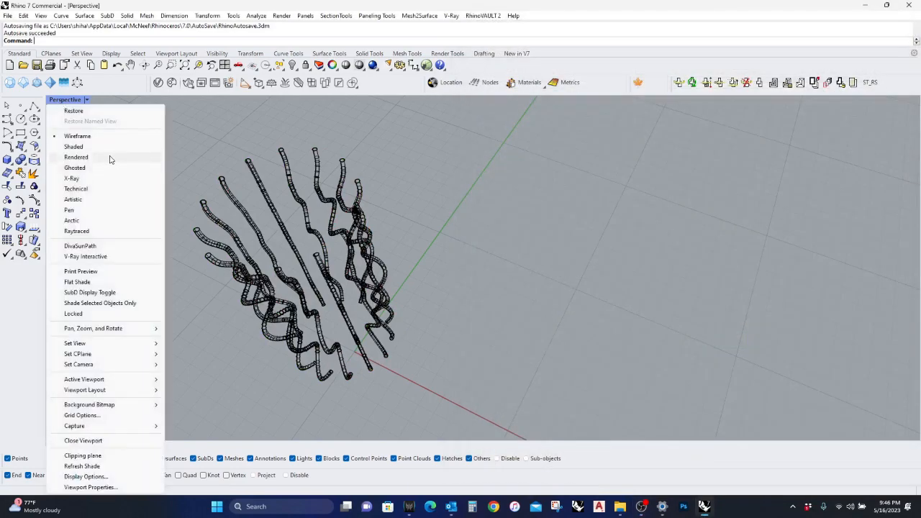
click(74, 146)
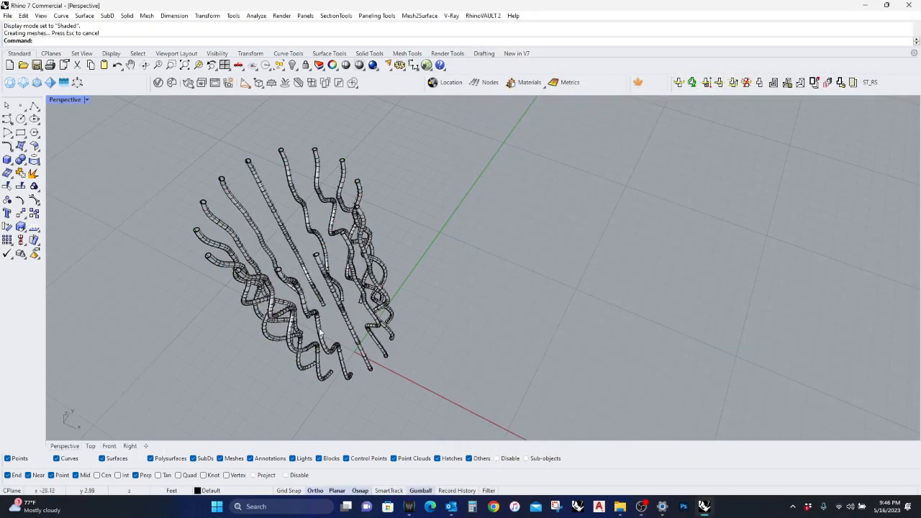